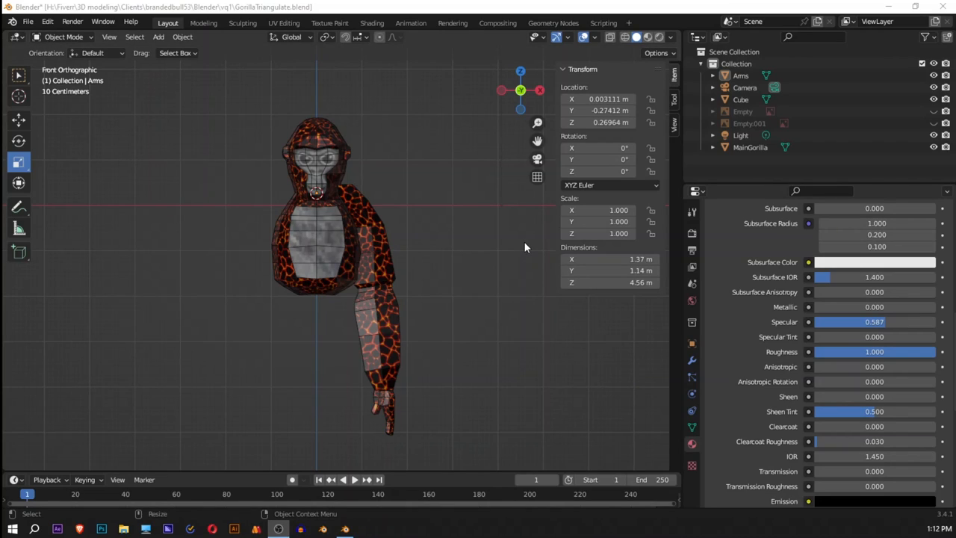
pyautogui.moveTo(325, 257)
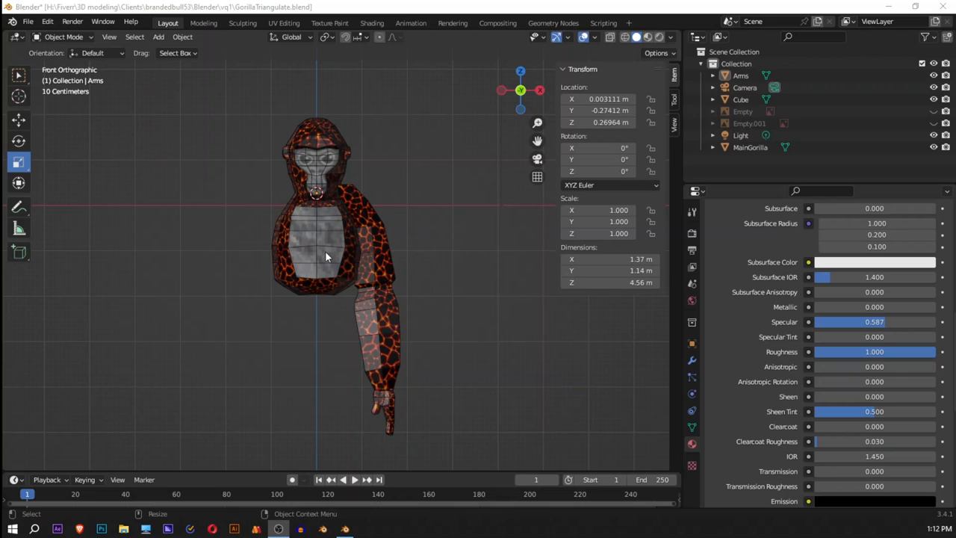
pyautogui.moveTo(332, 259)
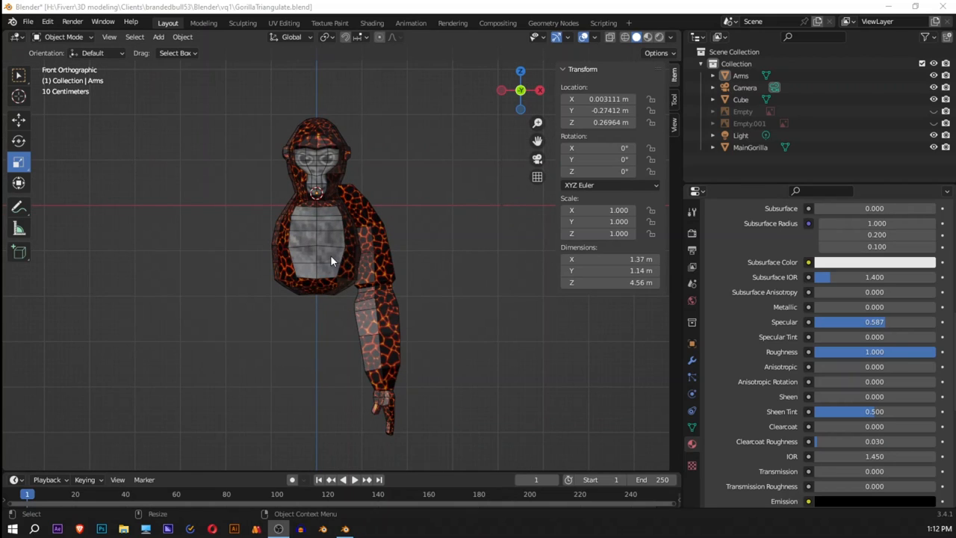
pyautogui.moveTo(282, 265)
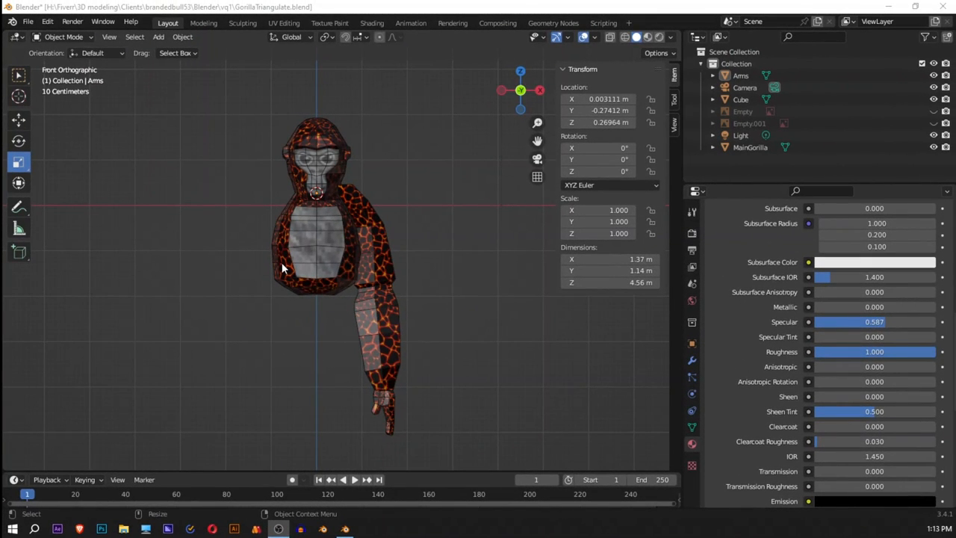
# Show the gorilla in plain grey solid shading via the viewport shading popover
pyautogui.click(101, 528)
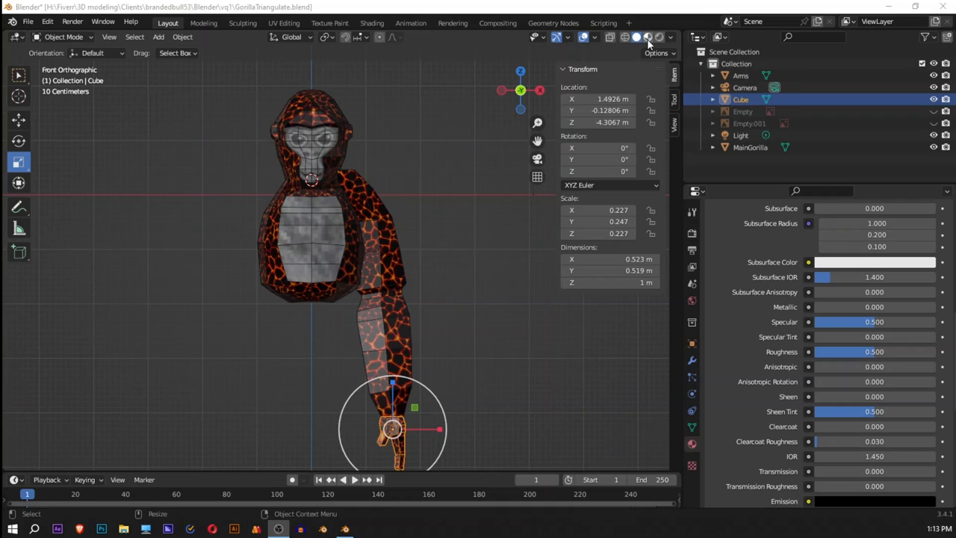
pyautogui.click(669, 35)
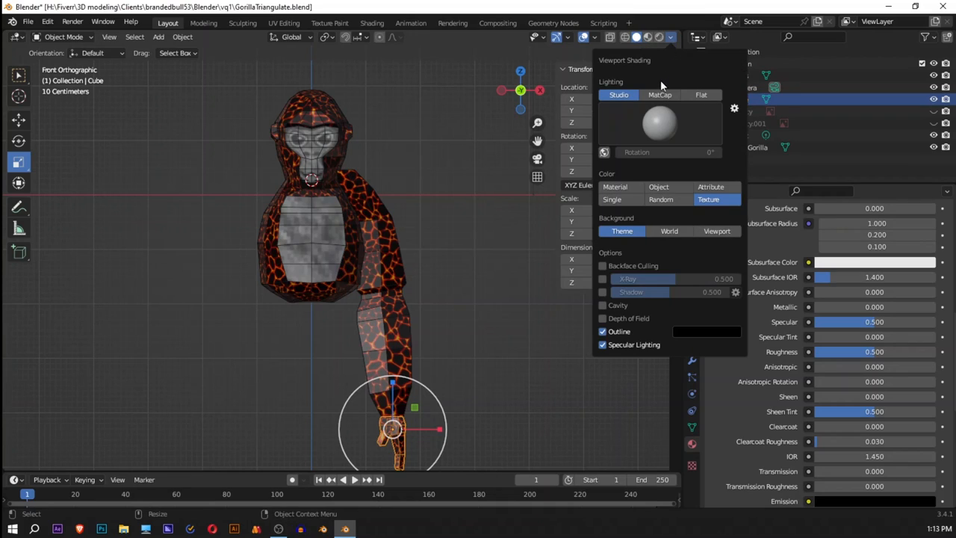
pyautogui.moveTo(615, 187)
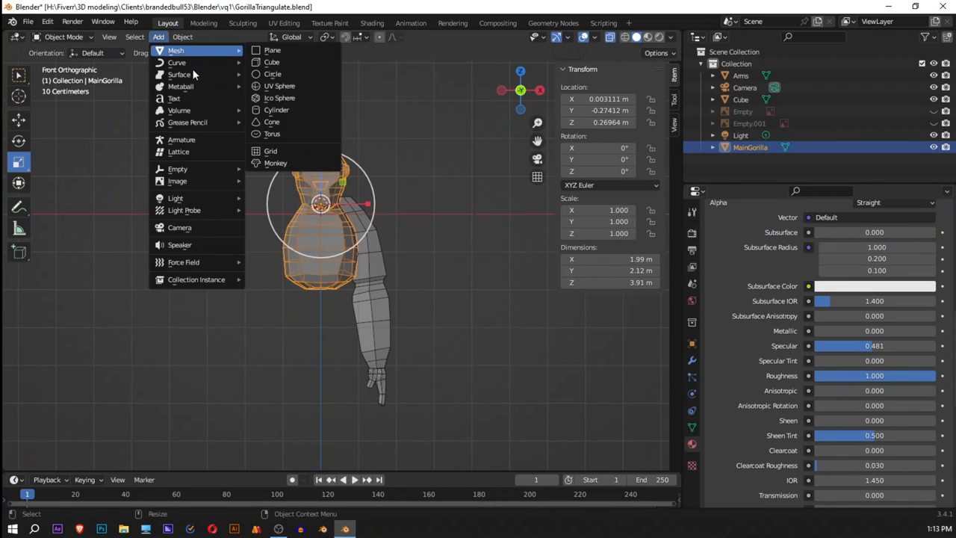
# Add an armature, set it to display In Front, and run its bone up the torso to the neck
pyautogui.click(183, 140)
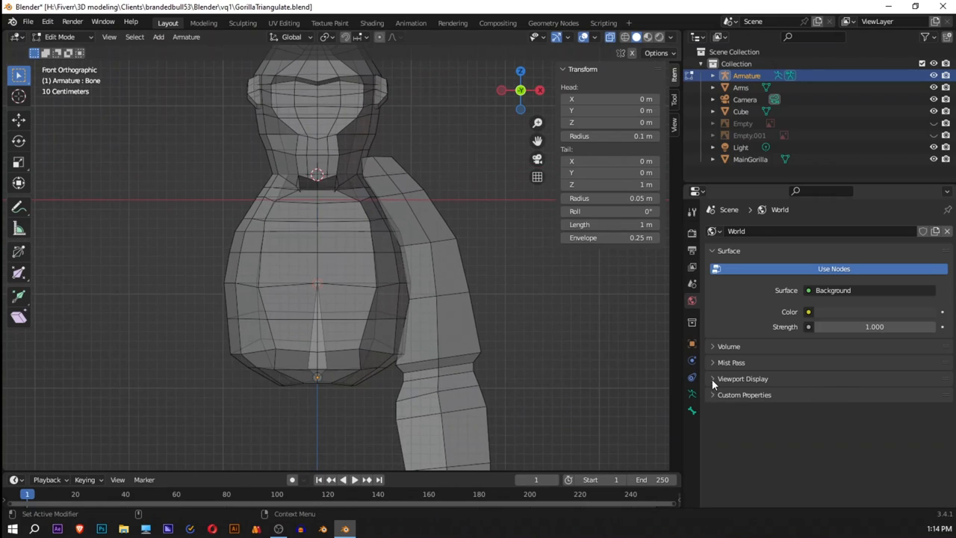
pyautogui.click(743, 380)
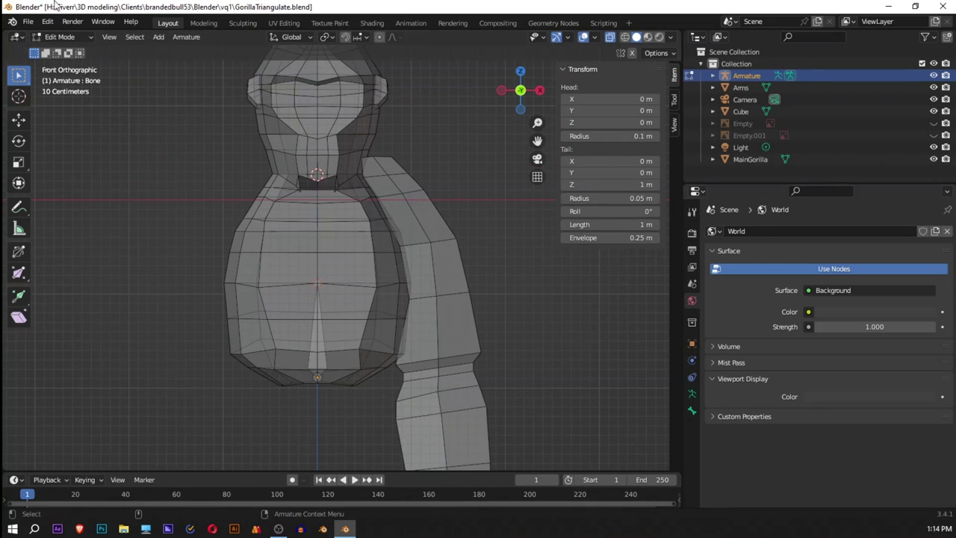
pyautogui.moveTo(693, 394)
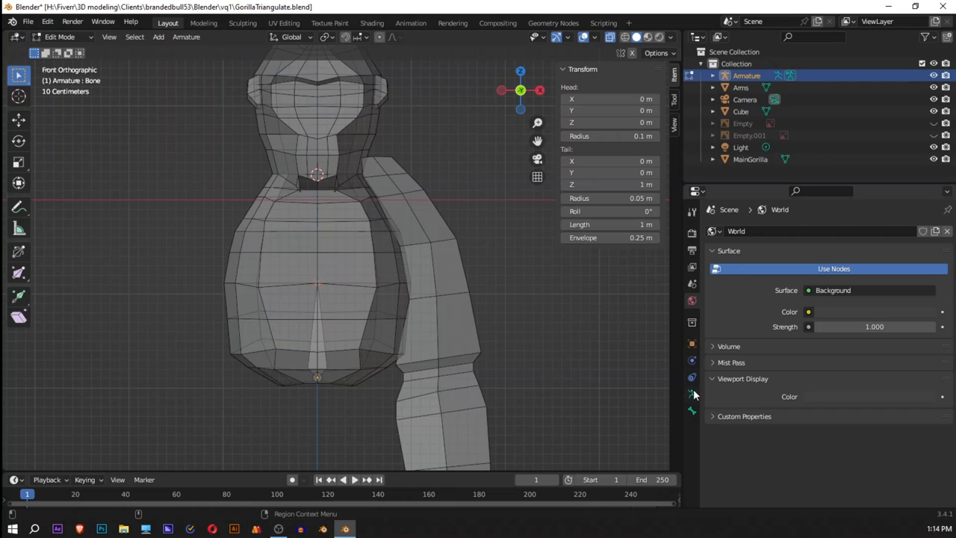
pyautogui.click(690, 391)
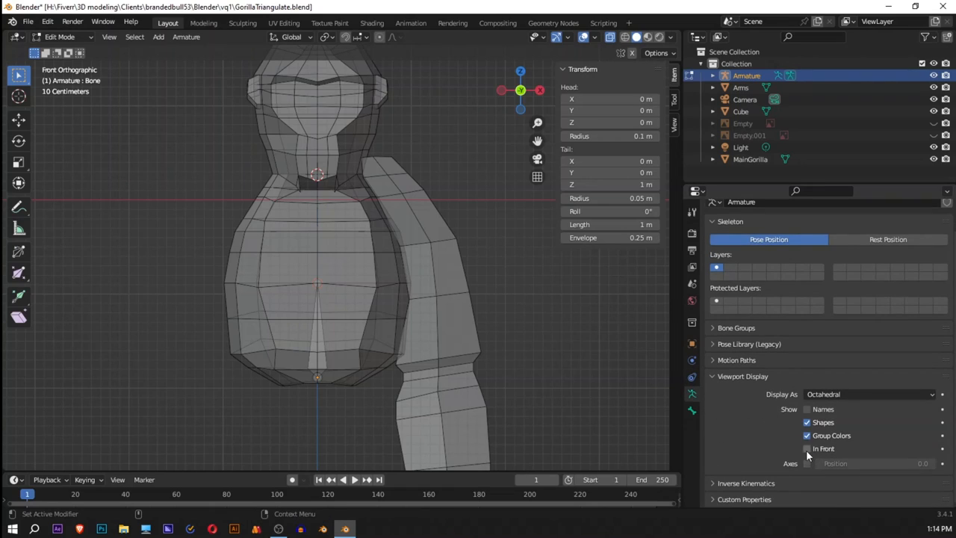
pyautogui.click(807, 448)
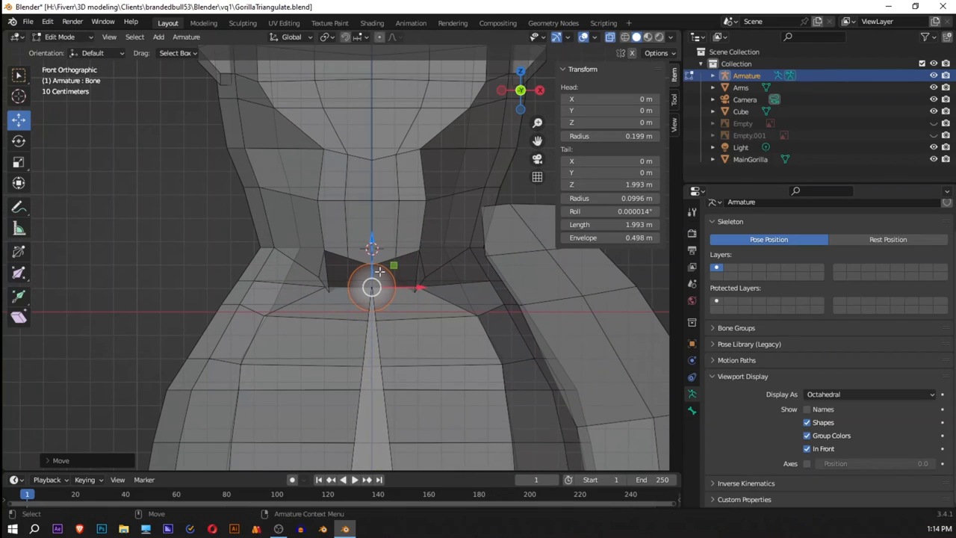
pyautogui.scroll(-3)
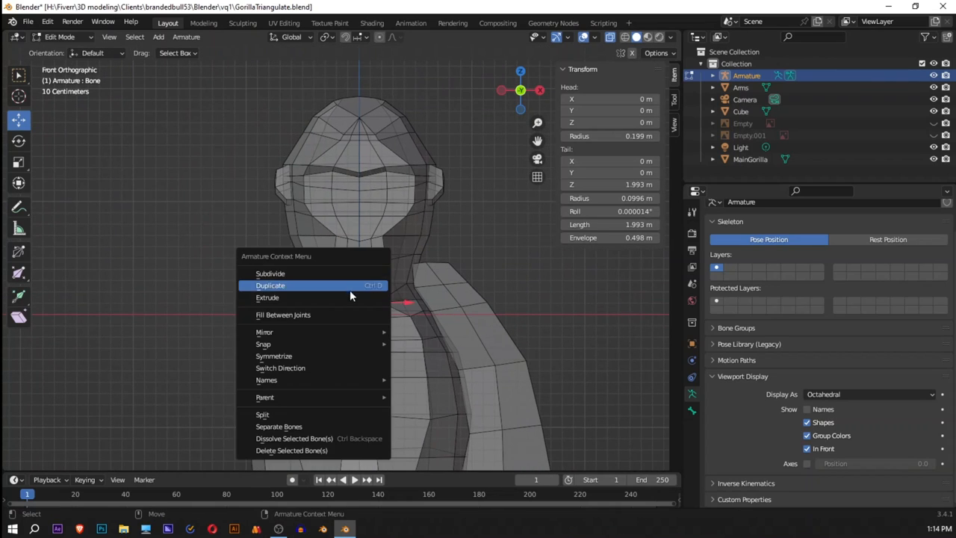
# Duplicate the neck bone up into the head and return the rig to Object Mode
pyautogui.click(267, 298)
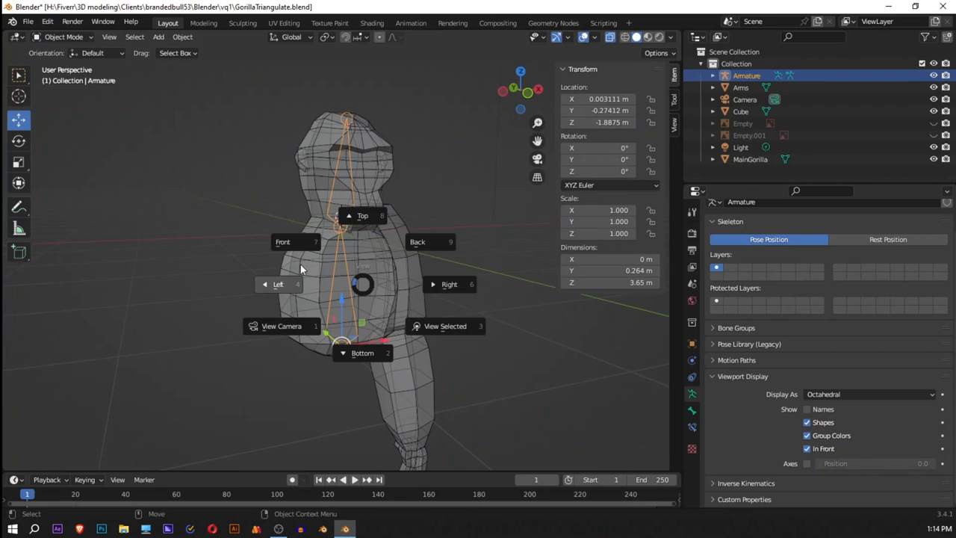
# Parent the gorilla body to the armature with envelope weights and head into Pose Mode
pyautogui.click(282, 242)
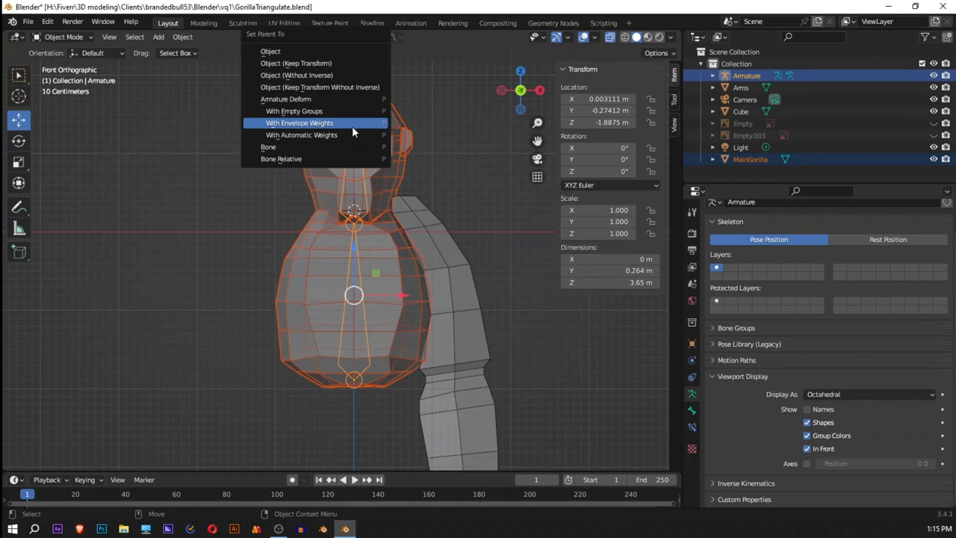
pyautogui.moveTo(347, 123)
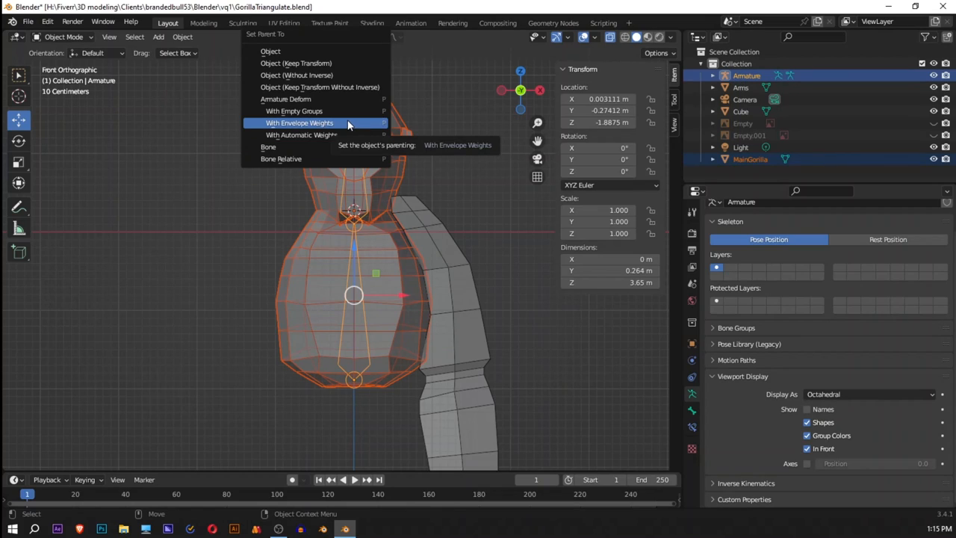
pyautogui.click(299, 123)
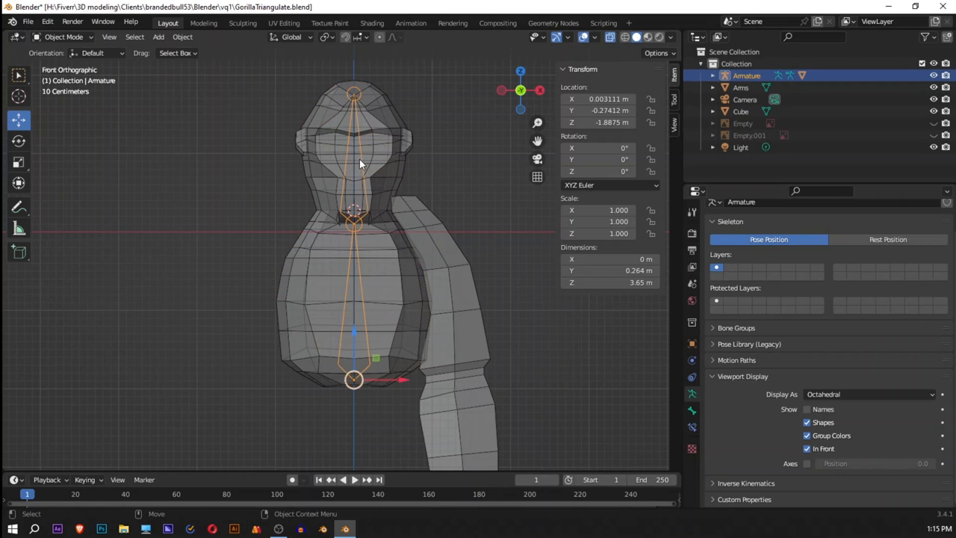
pyautogui.click(63, 36)
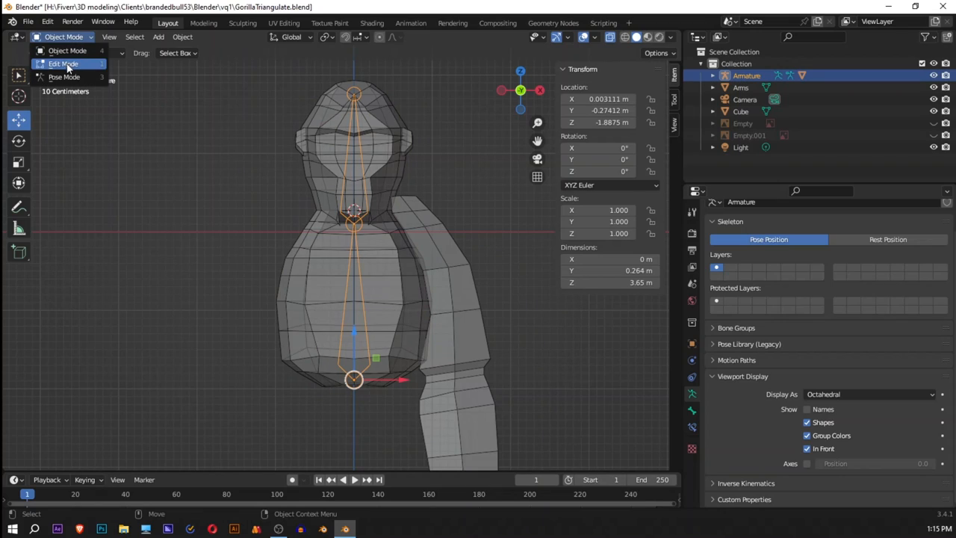
pyautogui.moveTo(63, 78)
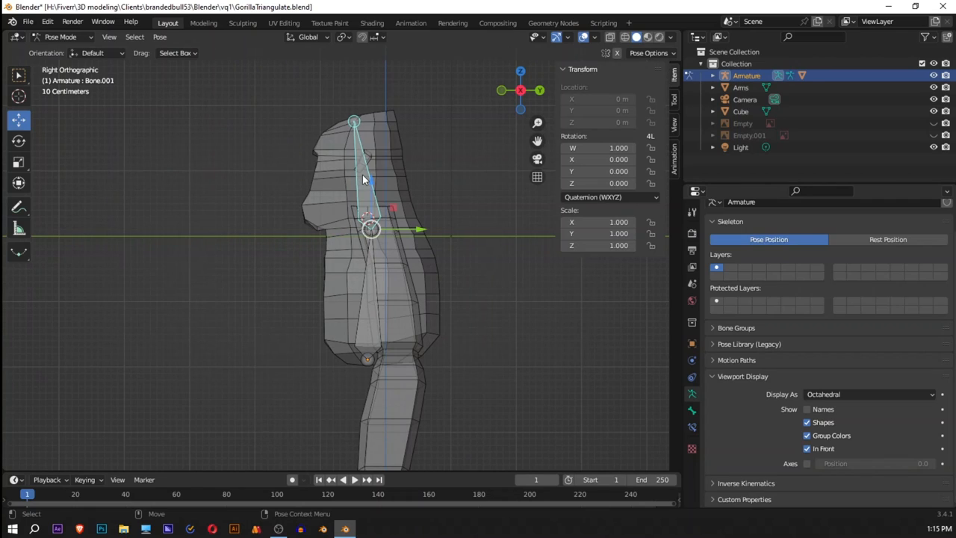
# Put the body armature into Pose Mode and test-rotate the head bone against the mesh
pyautogui.click(18, 140)
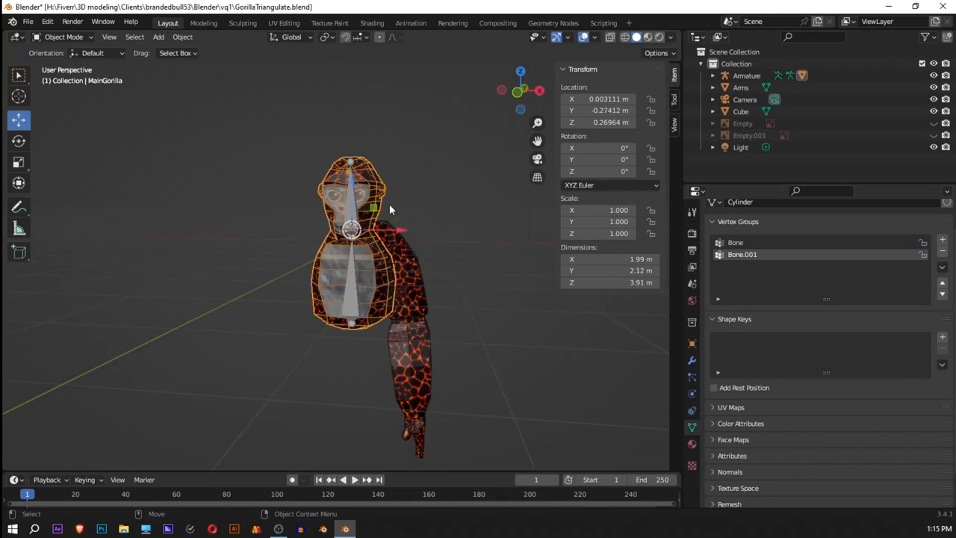
pyautogui.click(747, 74)
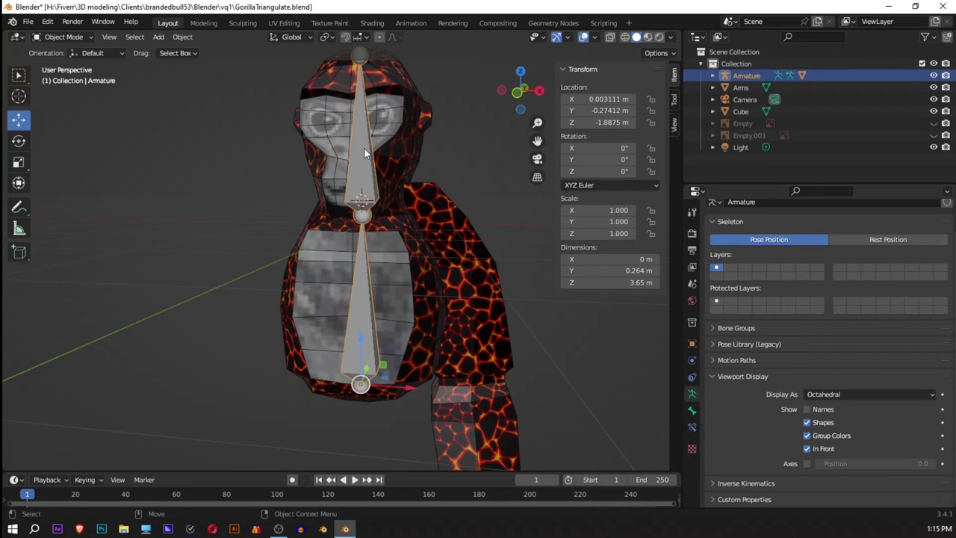
pyautogui.click(62, 36)
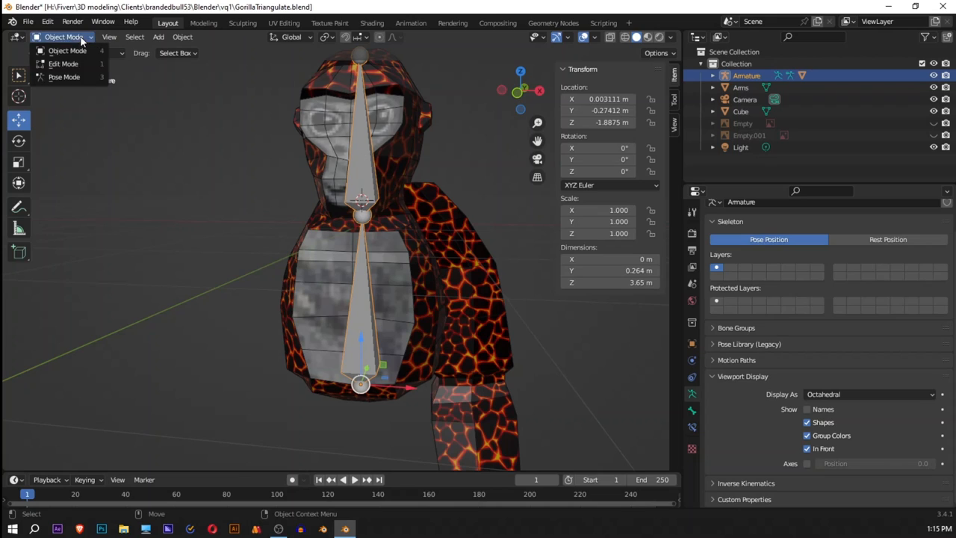
pyautogui.click(64, 78)
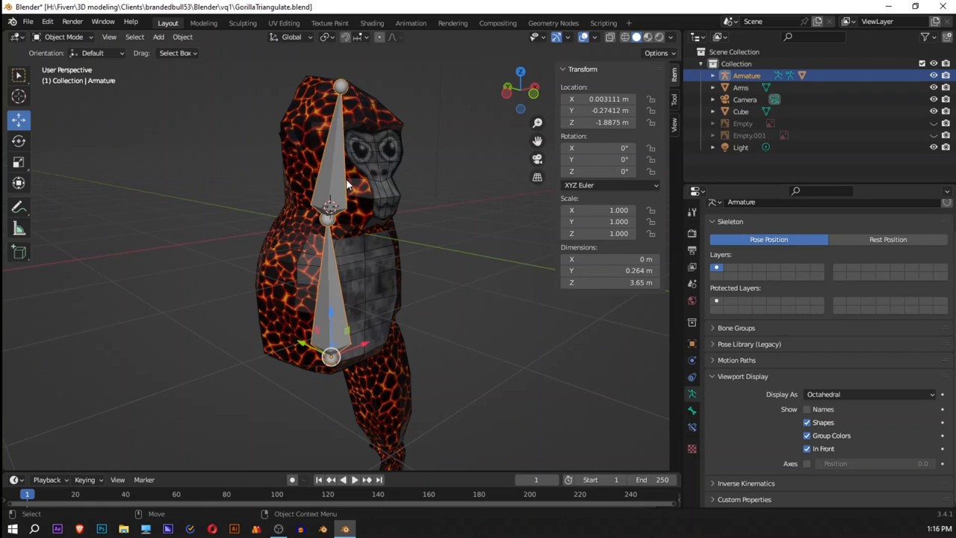
pyautogui.moveTo(341, 158)
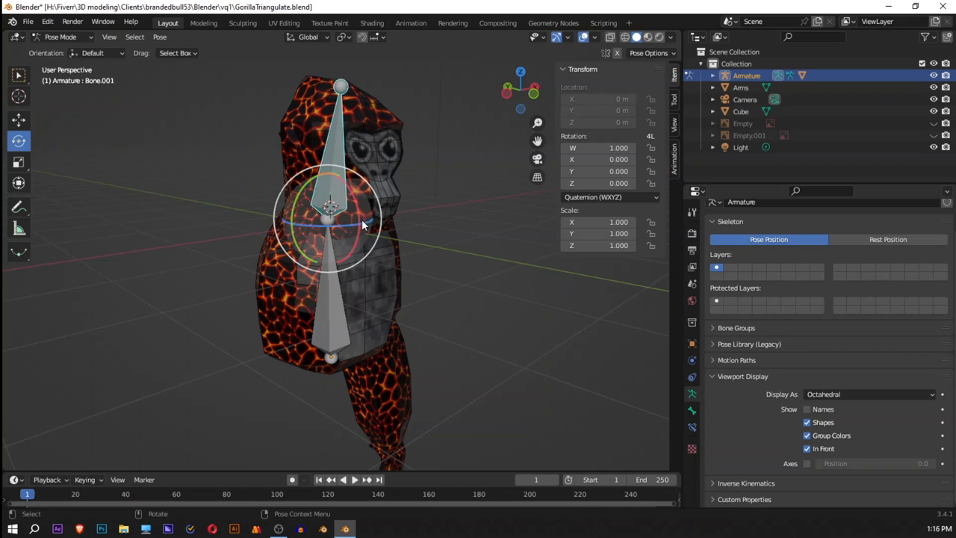
pyautogui.press('r')
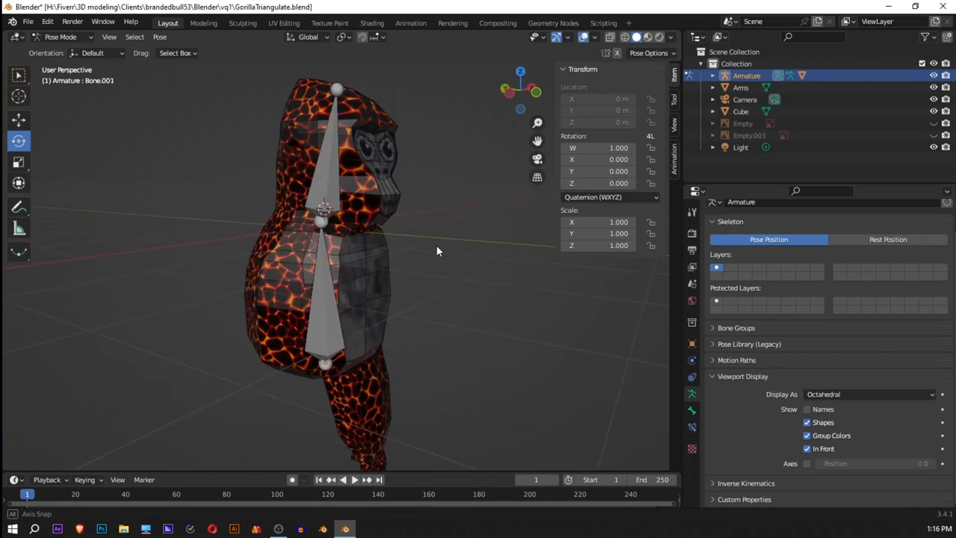
pyautogui.press('r')
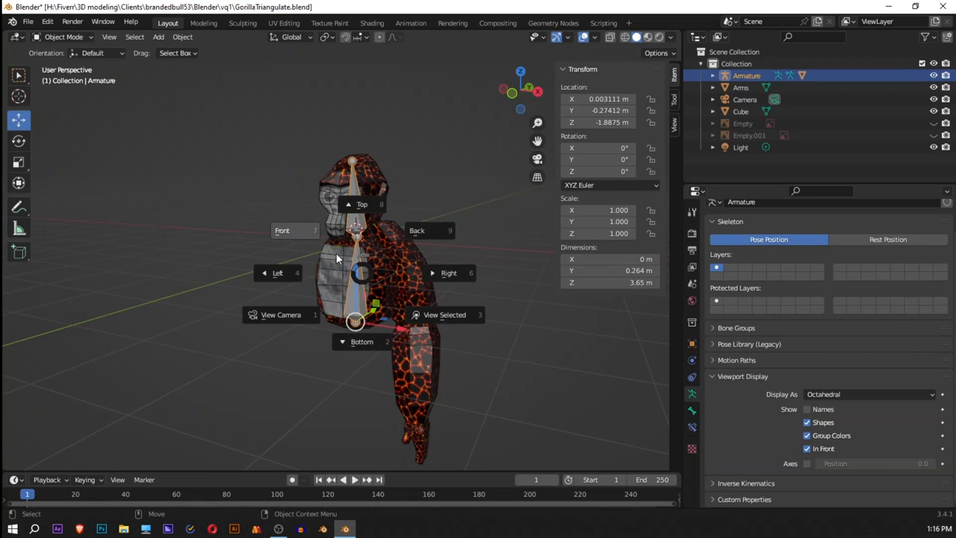
# Save the project as a new file named GorillaRigging.blend from the front view
pyautogui.click(282, 230)
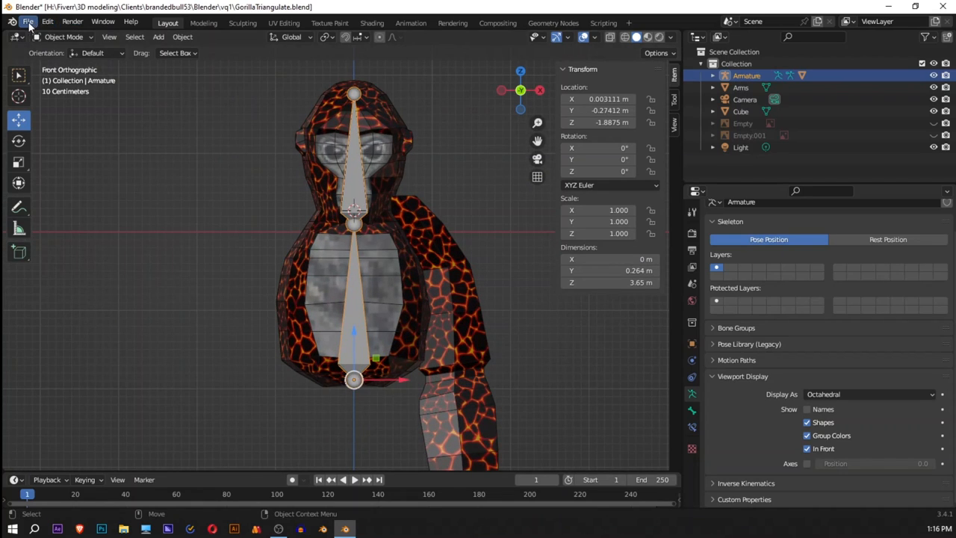
pyautogui.click(26, 21)
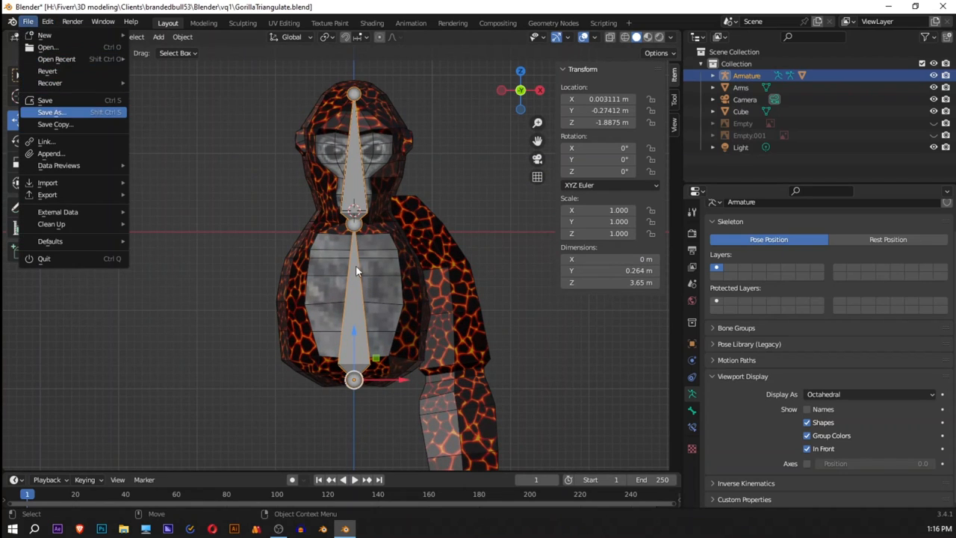
pyautogui.click(51, 112)
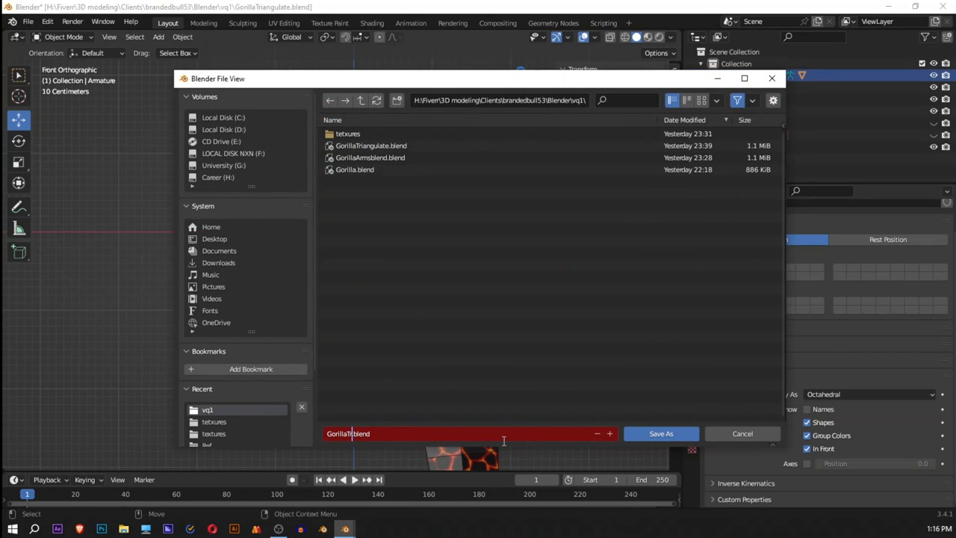
pyautogui.write('Rigging')
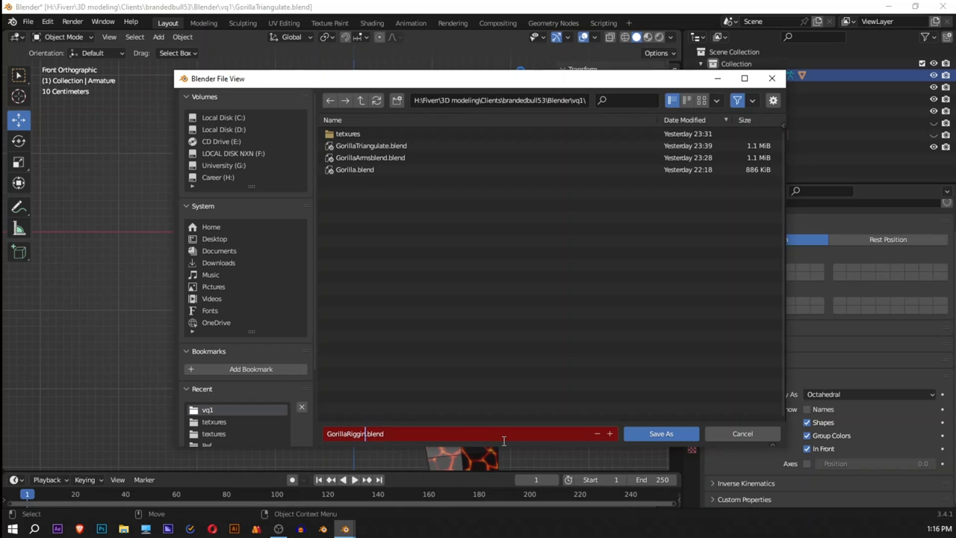
pyautogui.click(660, 433)
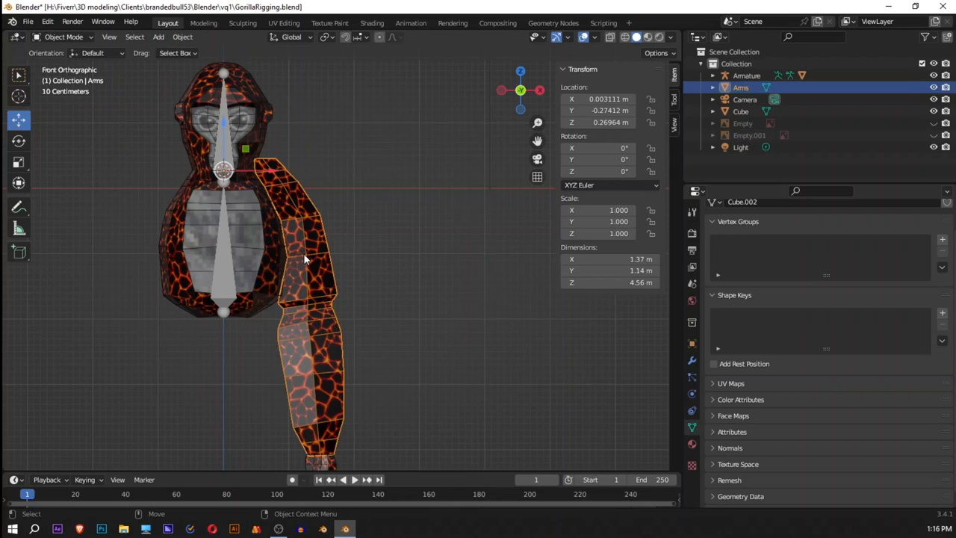
pyautogui.moveTo(351, 376)
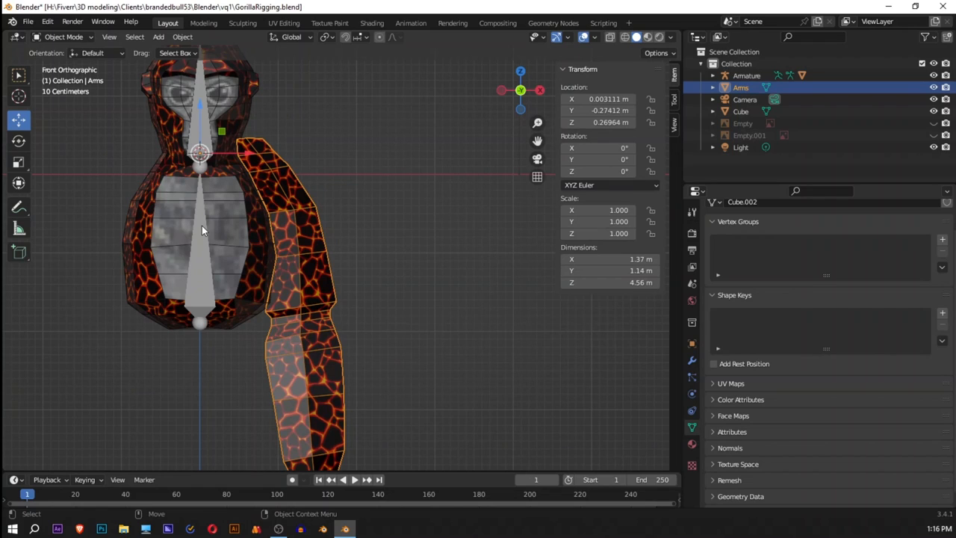
# Apply the Arms object's location to zero and snap the 3D cursor to the world origin
pyautogui.click(747, 75)
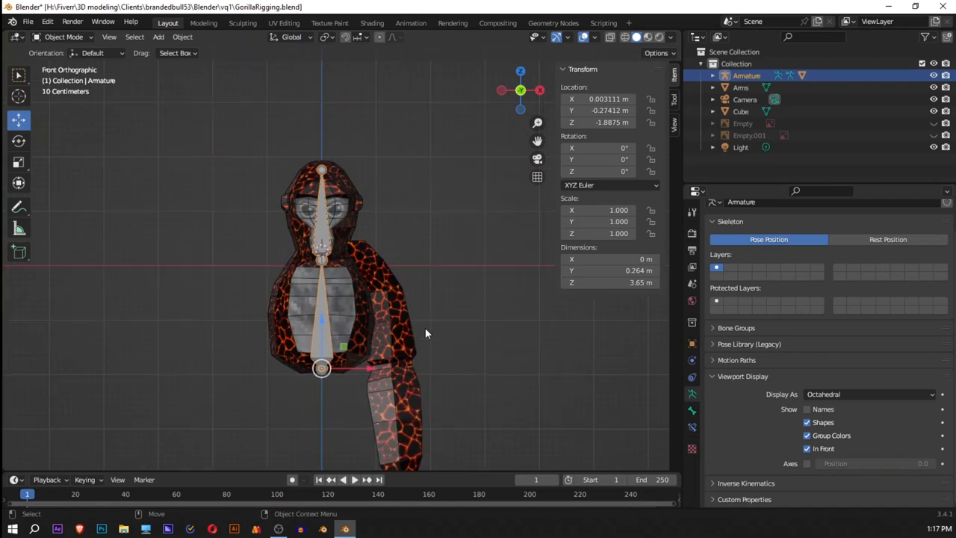
pyautogui.scroll(3)
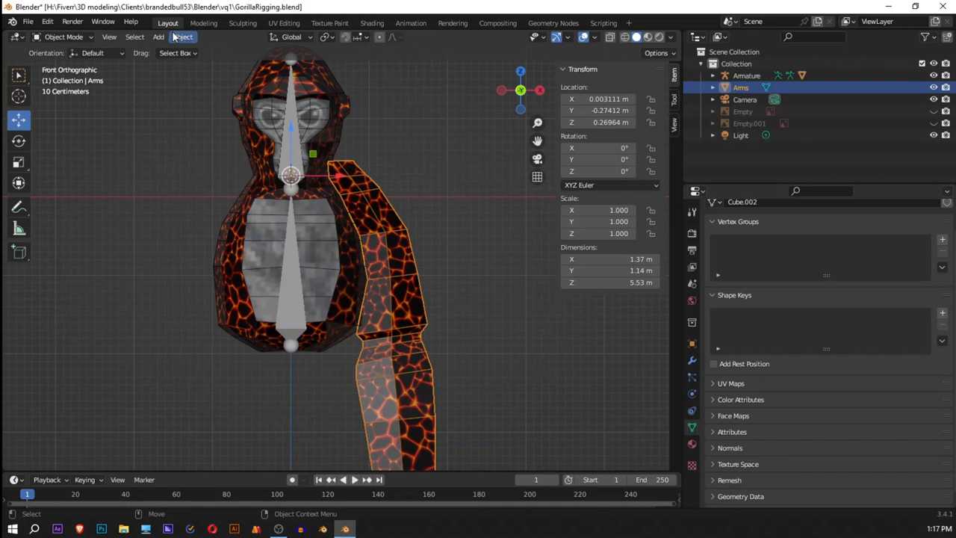
pyautogui.click(182, 35)
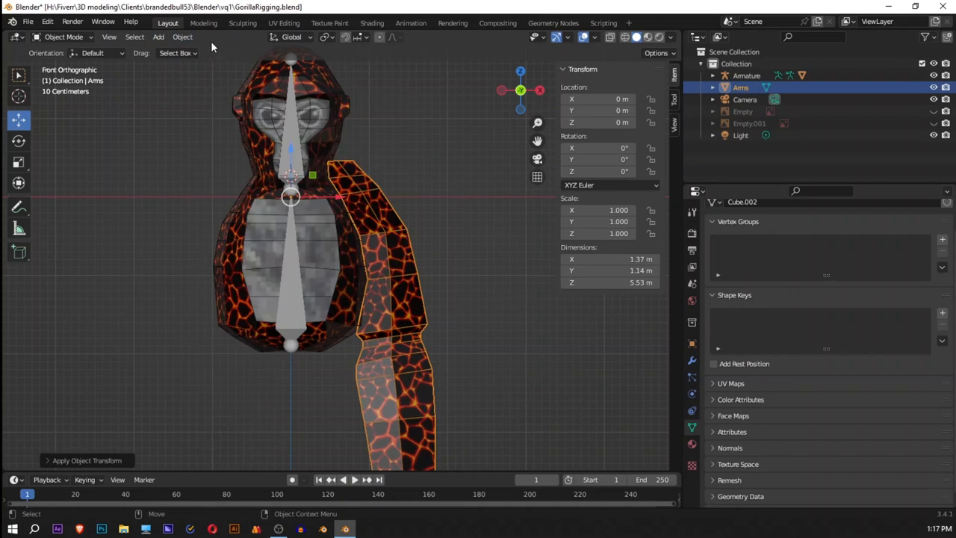
pyautogui.click(183, 36)
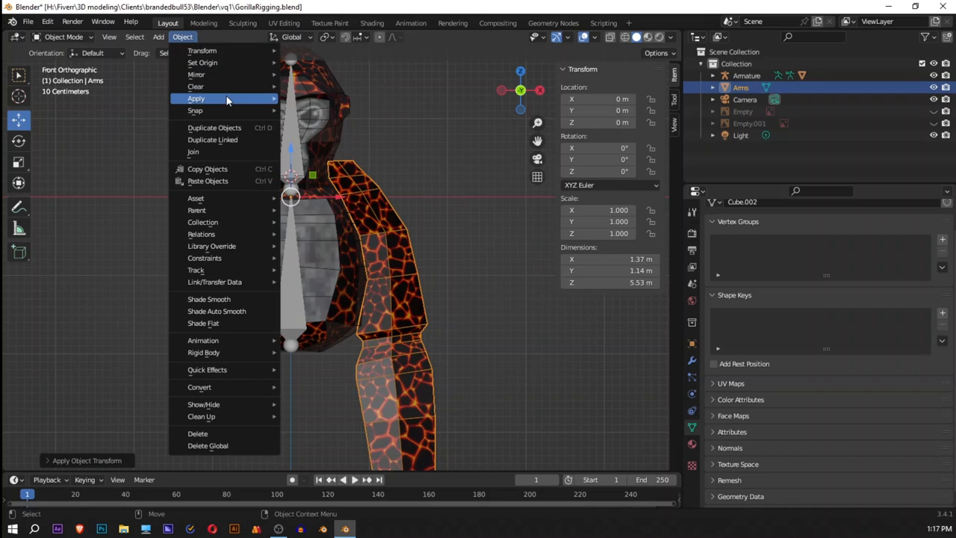
pyautogui.moveTo(227, 111)
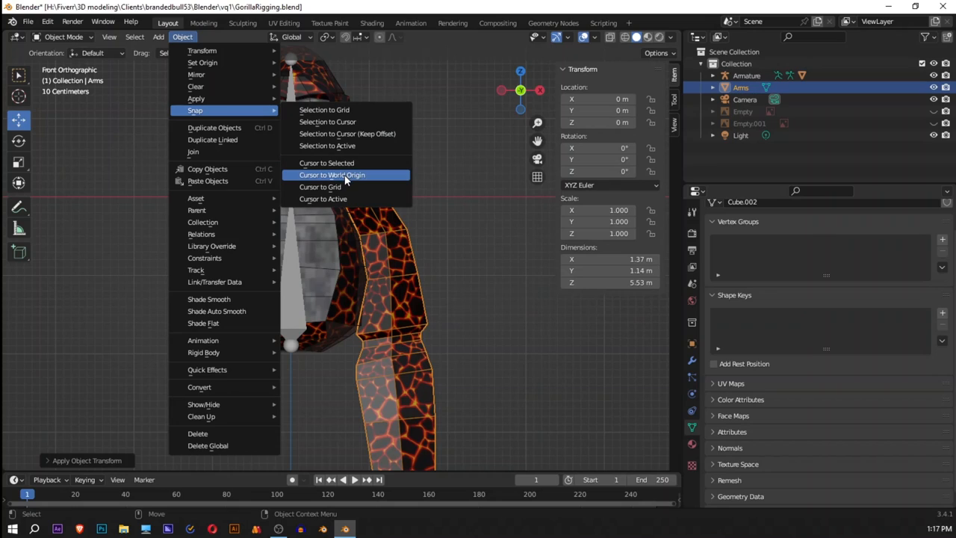
pyautogui.click(331, 175)
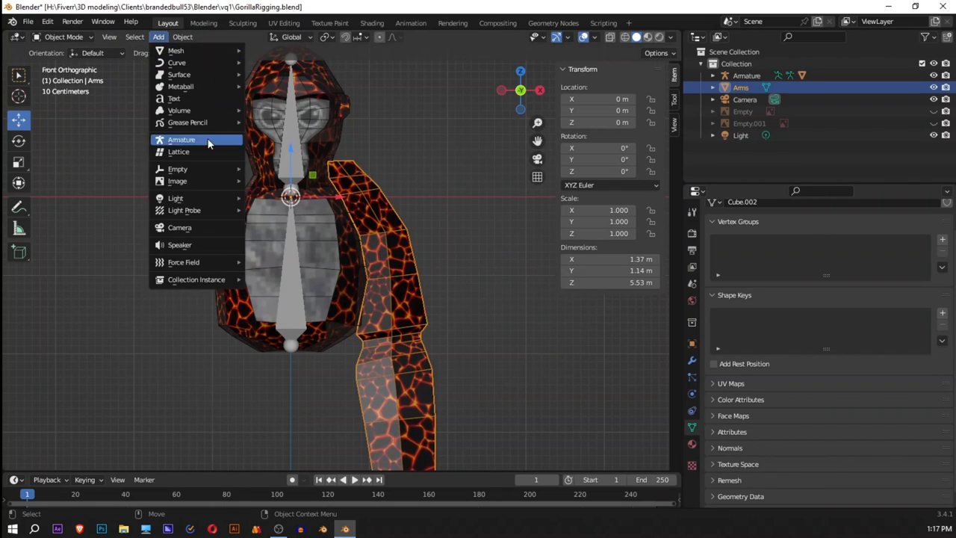
# Add a second In Front armature in the arm and extrude a forearm bone from the elbow
pyautogui.click(182, 140)
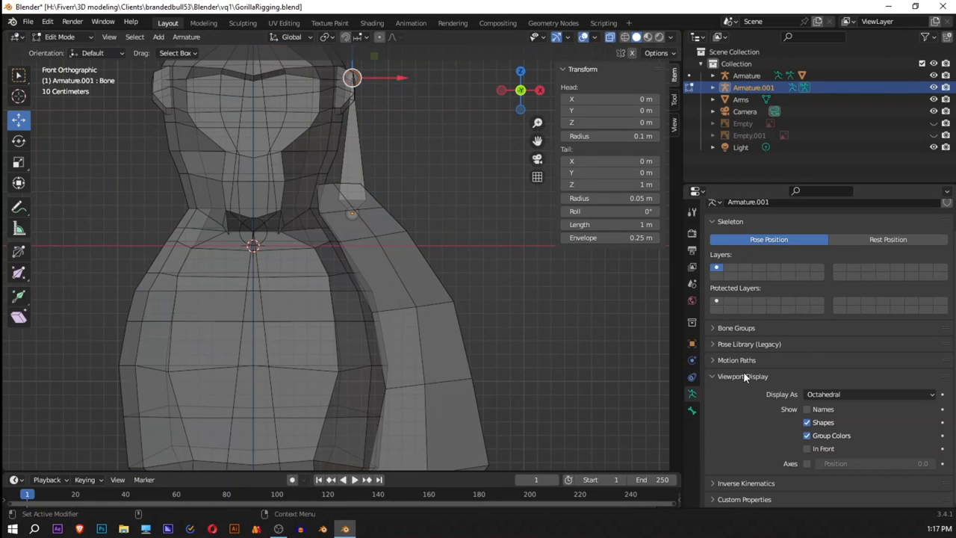
pyautogui.click(806, 448)
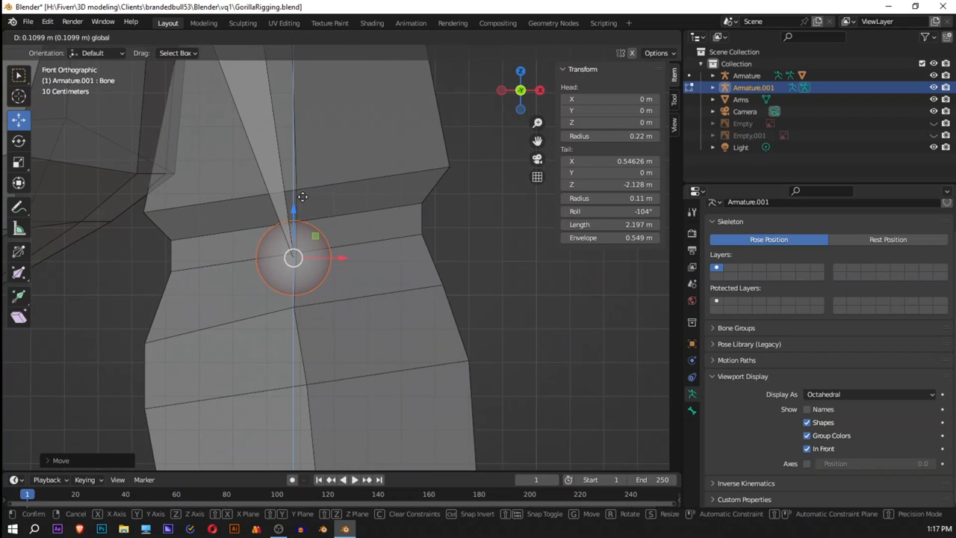
pyautogui.moveTo(349, 257)
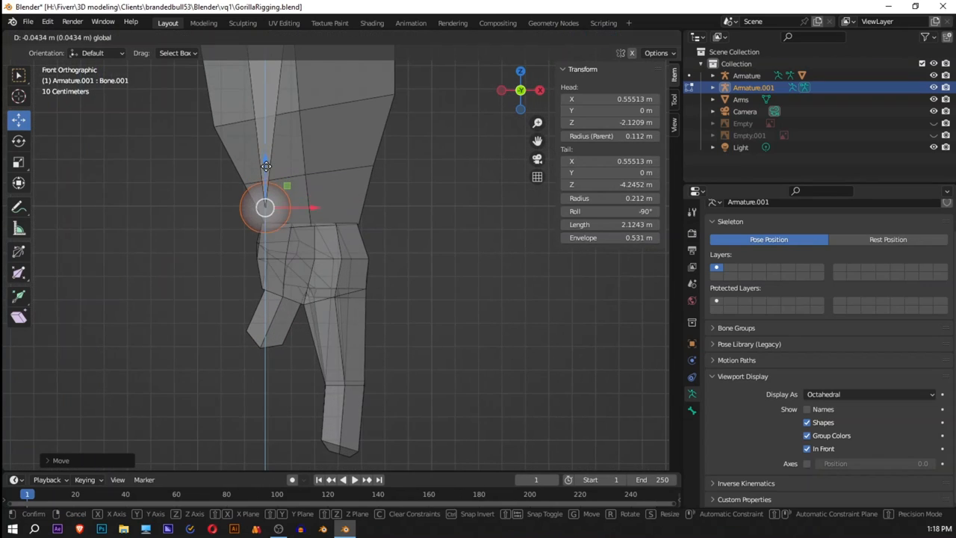
pyautogui.moveTo(266, 208); pyautogui.dragTo(312, 227)
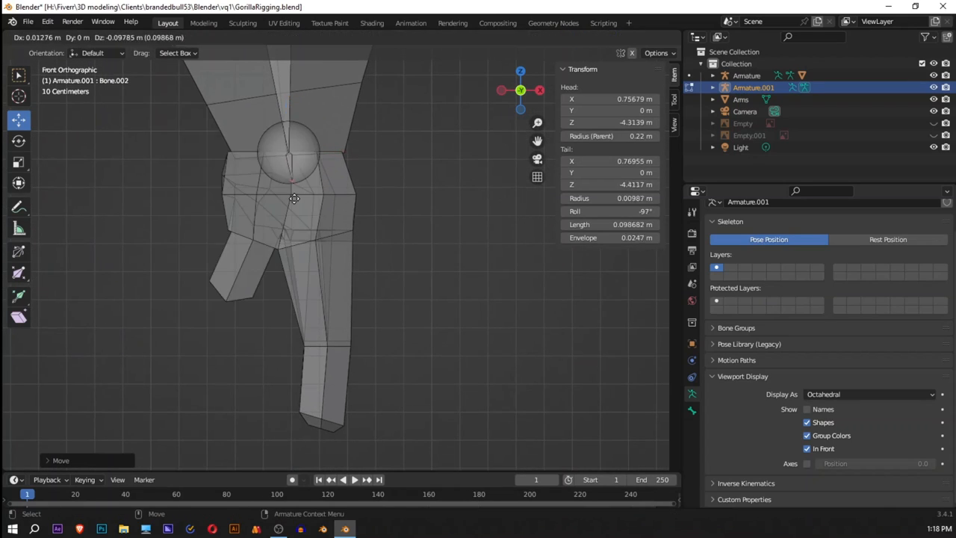
pyautogui.press('e')
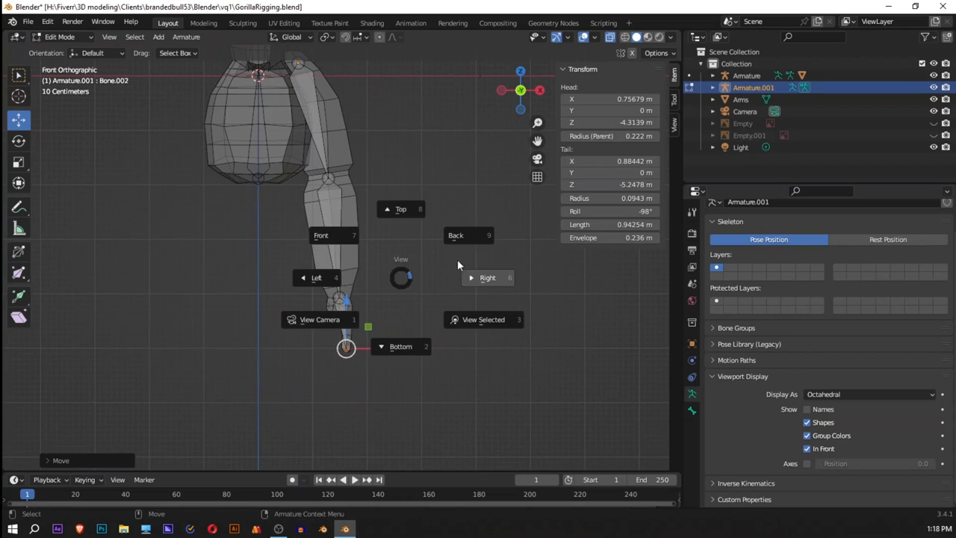
# Line the forearm bone up inside the arm from the right view and return to Object Mode
pyautogui.click(487, 277)
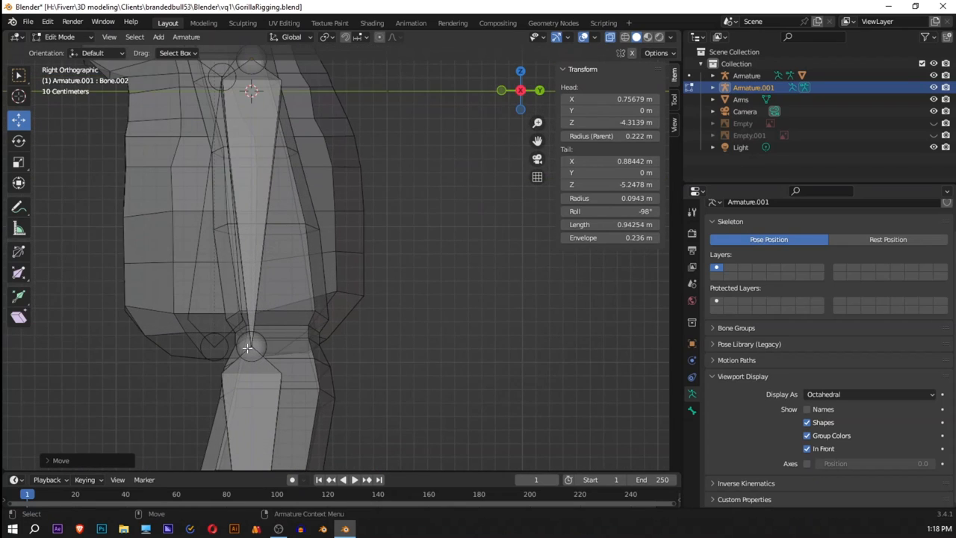
pyautogui.moveTo(248, 347); pyautogui.dragTo(281, 347)
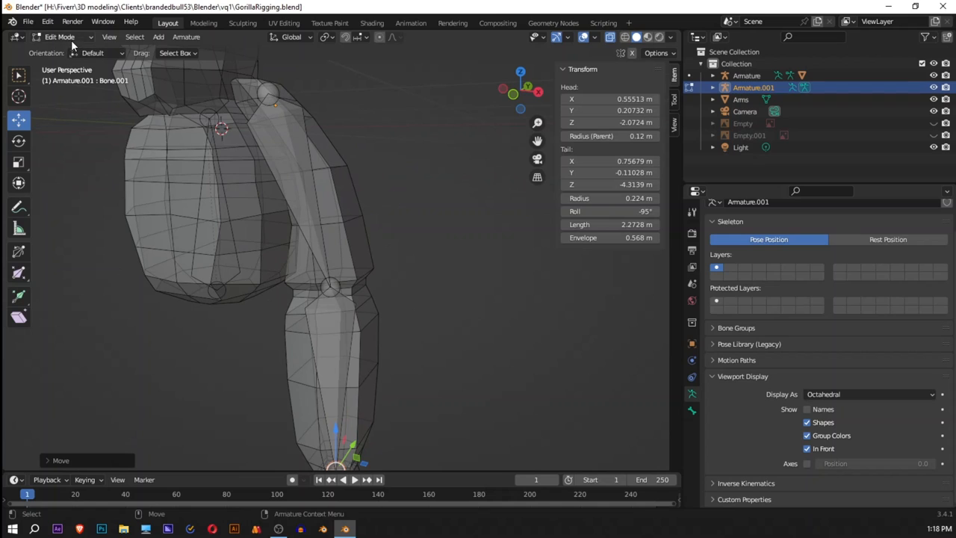
pyautogui.click(59, 35)
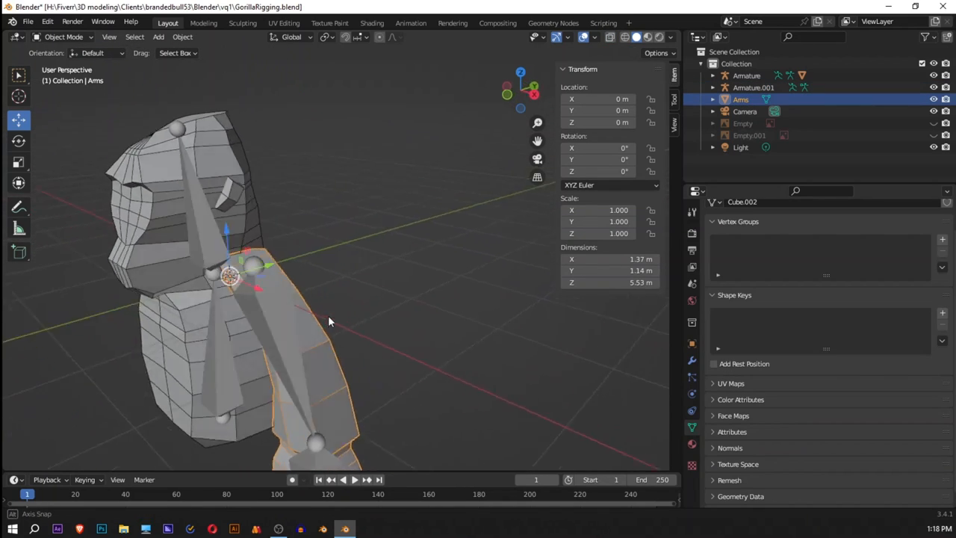
# Parent the arm mesh to the arm armature and rename that armature ArmAndHand
pyautogui.moveTo(328, 321); pyautogui.dragTo(341, 309)
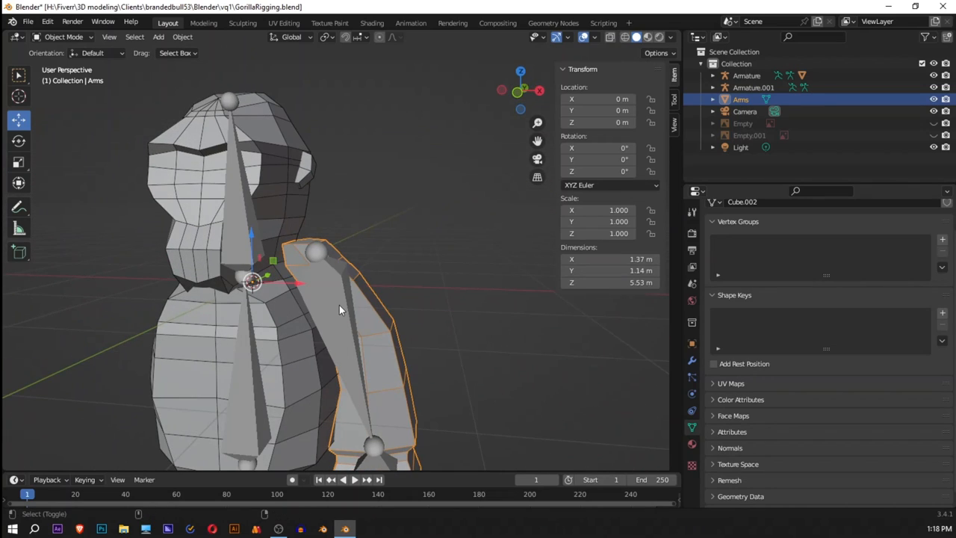
pyautogui.click(753, 87)
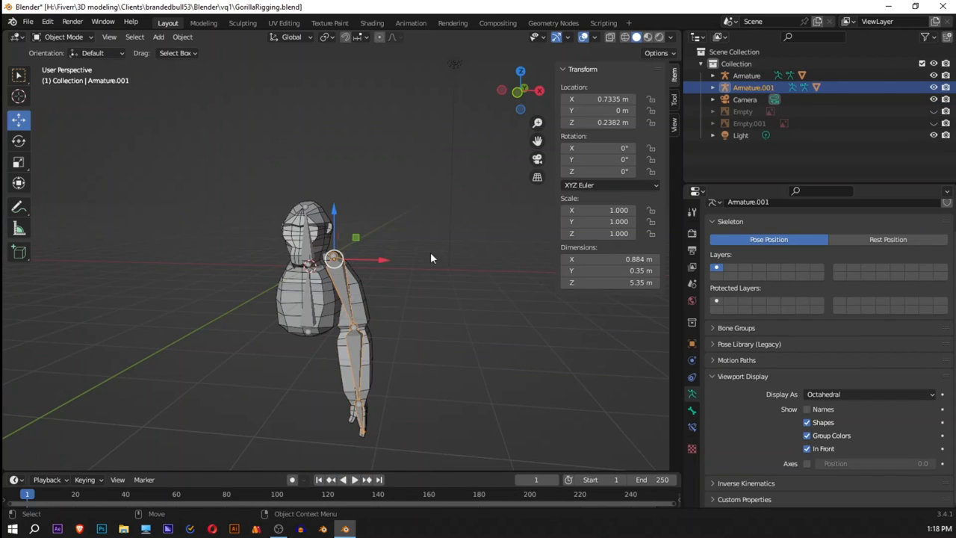
pyautogui.doubleClick(753, 87)
pyautogui.write('ArmAndHand')
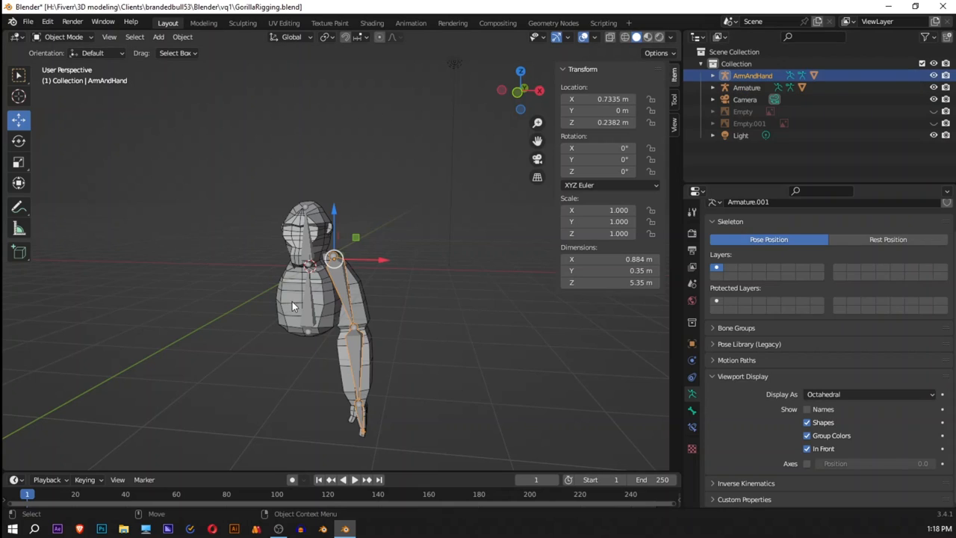
pyautogui.click(746, 87)
pyautogui.write('Gorilla')
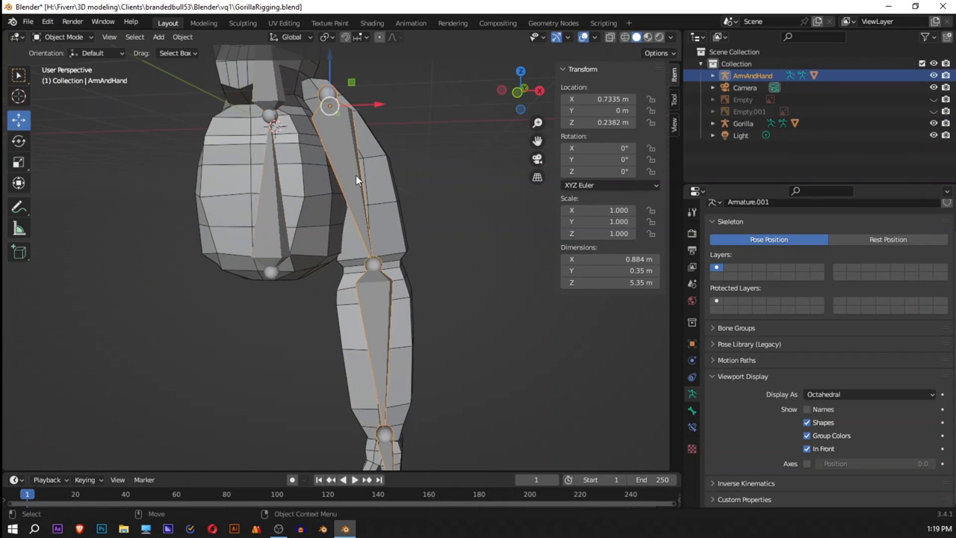
pyautogui.click(63, 36)
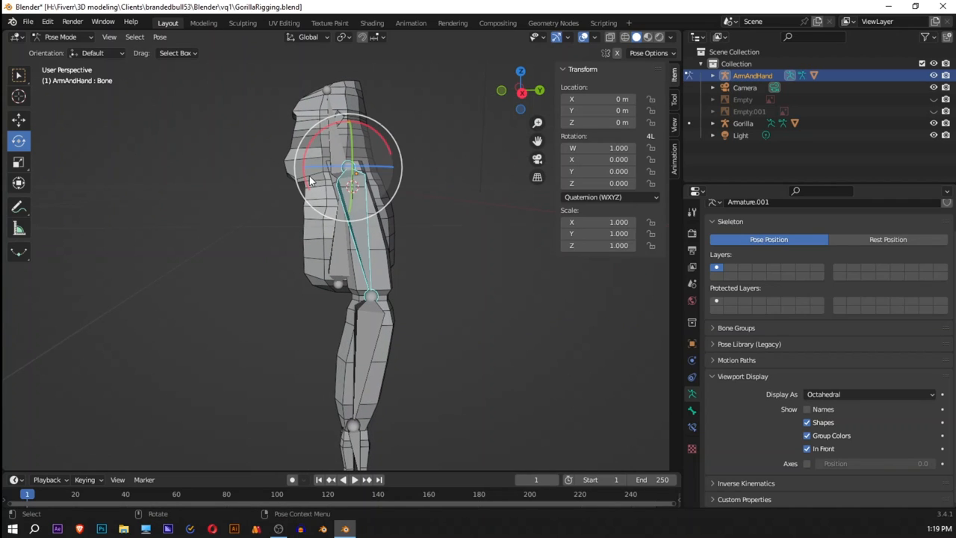
pyautogui.press('r')
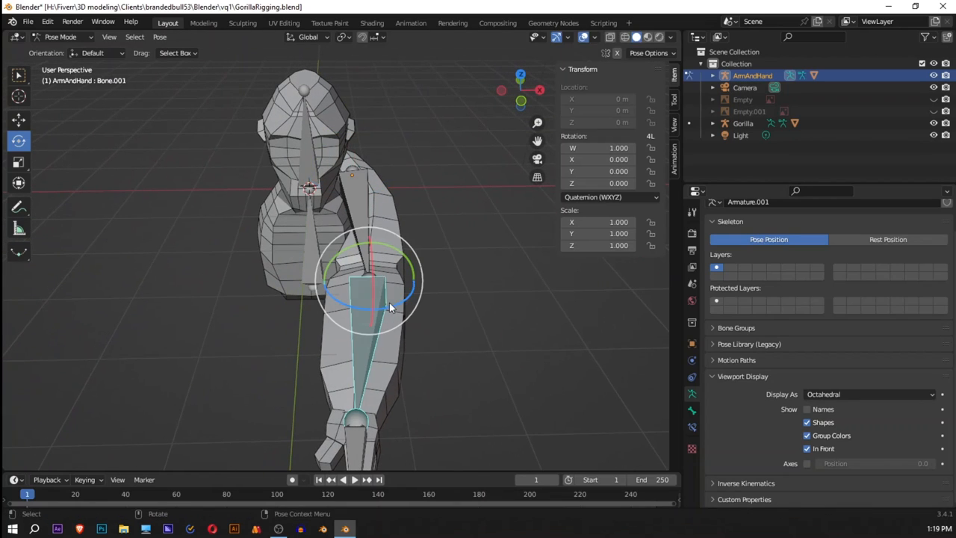
pyautogui.moveTo(389, 306); pyautogui.dragTo(332, 302)
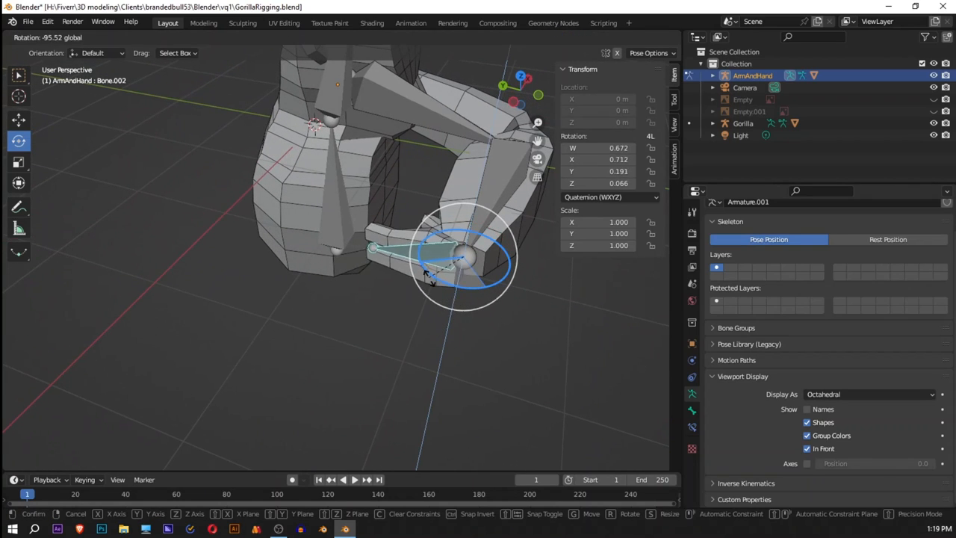
pyautogui.moveTo(421, 299)
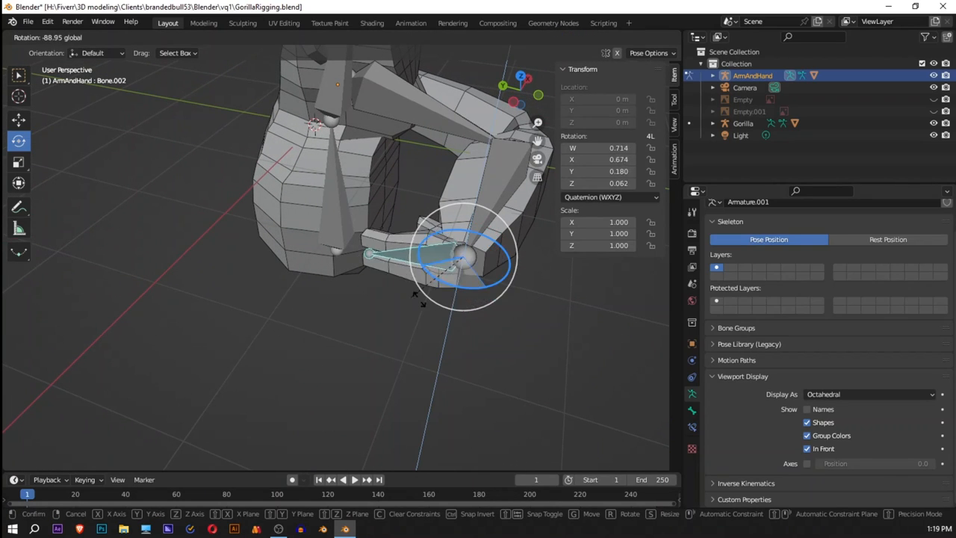
pyautogui.moveTo(463, 262); pyautogui.dragTo(475, 216)
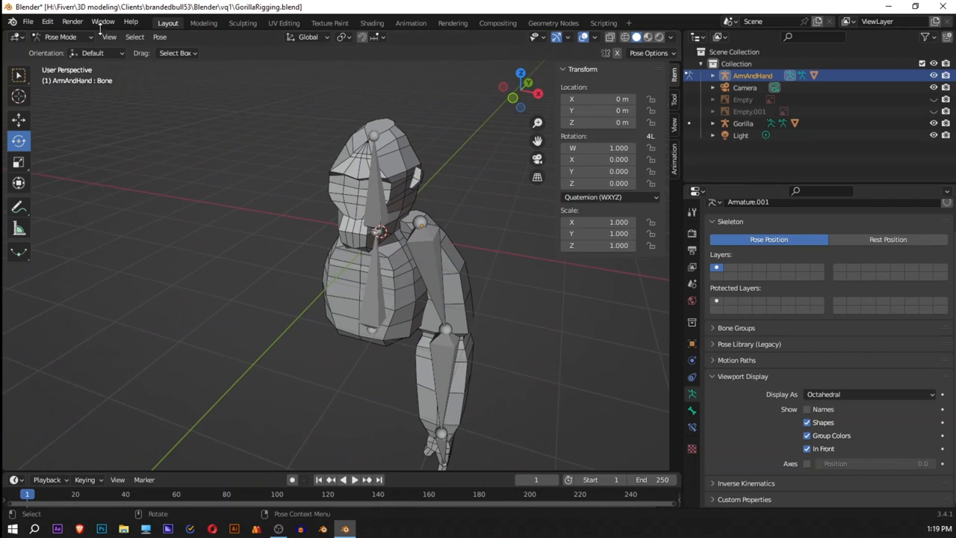
# Return the arm rig to Object Mode and save the rigging file
pyautogui.click(60, 36)
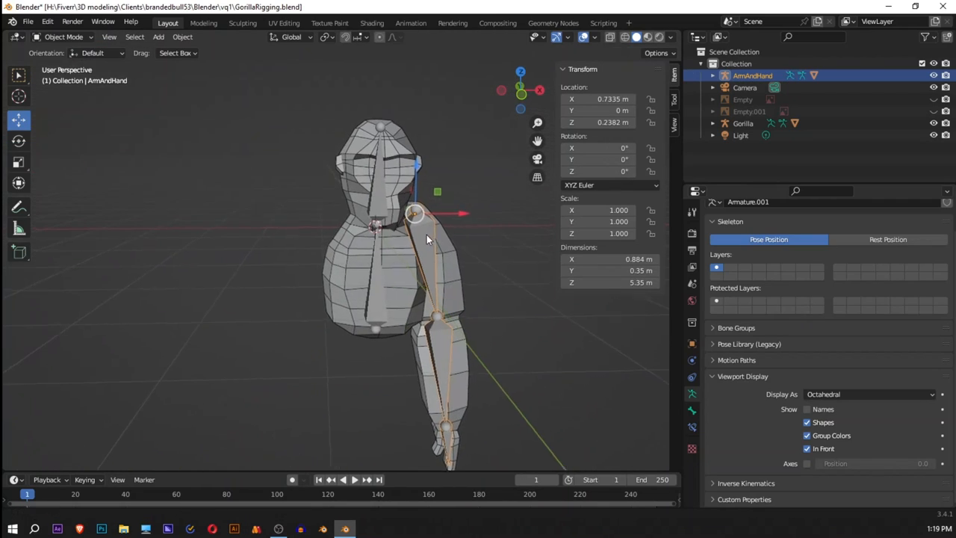
pyautogui.click(27, 21)
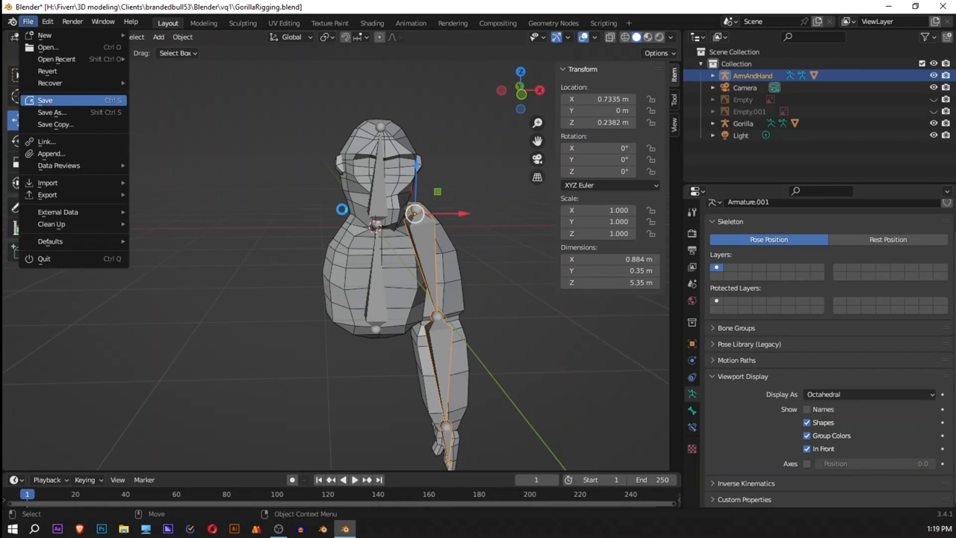
pyautogui.click(45, 99)
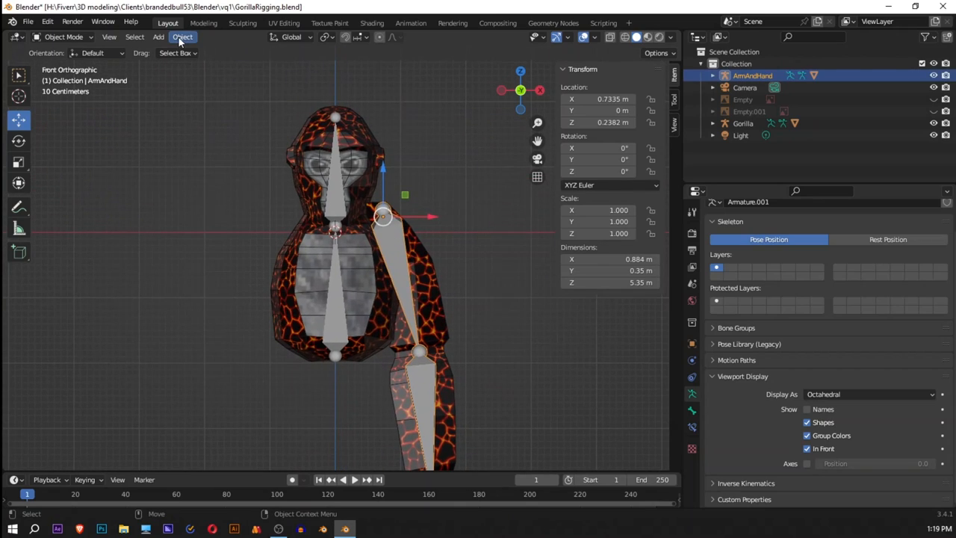
# Move the arm rig's origin to the 3D cursor and select the Arms mesh
pyautogui.click(182, 35)
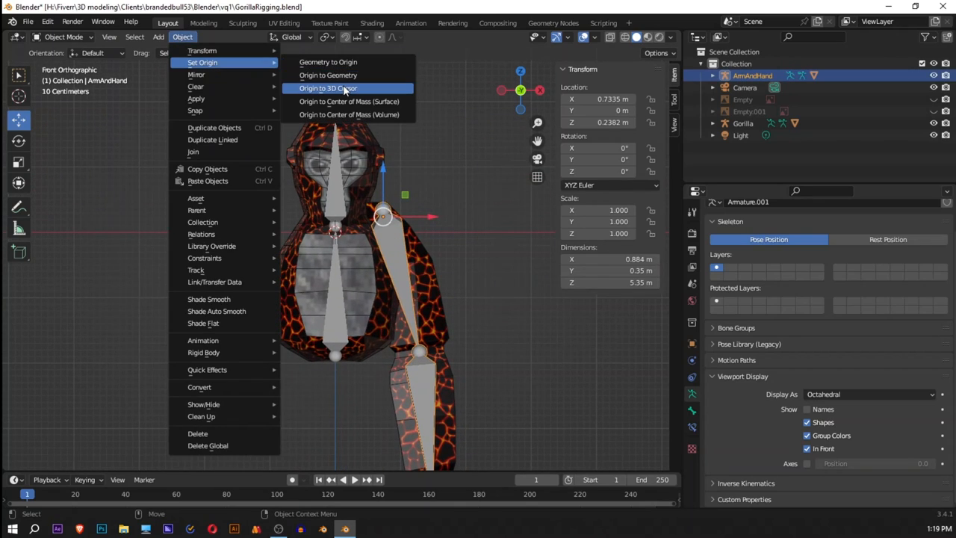
pyautogui.click(328, 88)
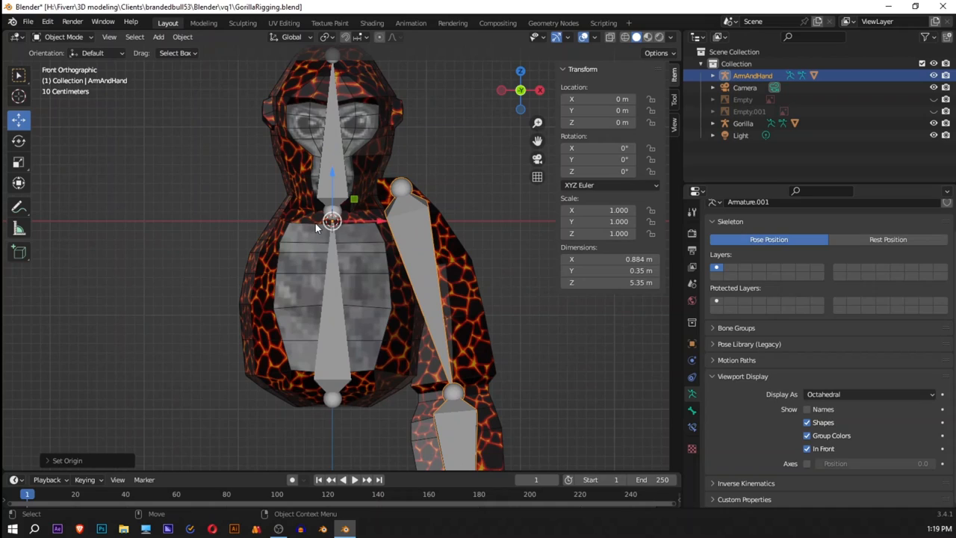
pyautogui.moveTo(332, 221)
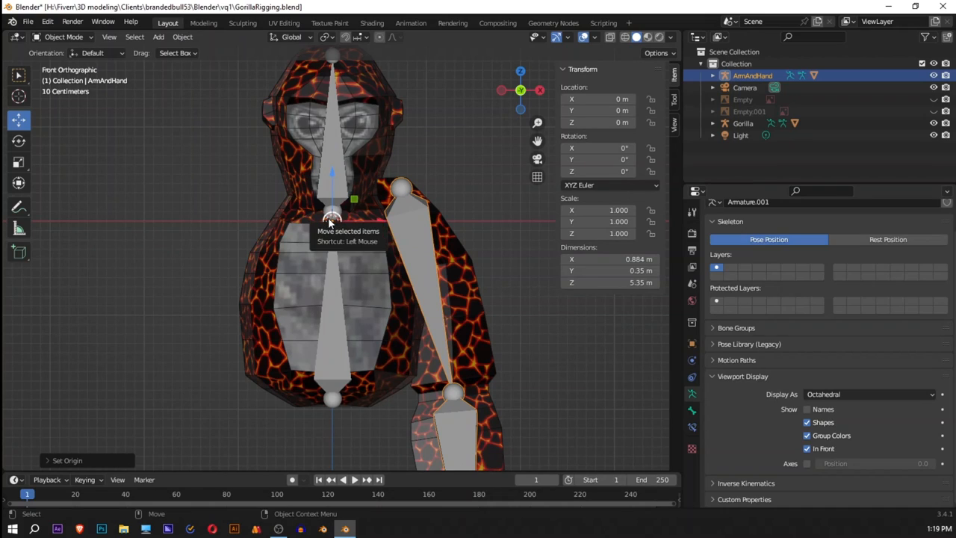
pyautogui.moveTo(404, 230)
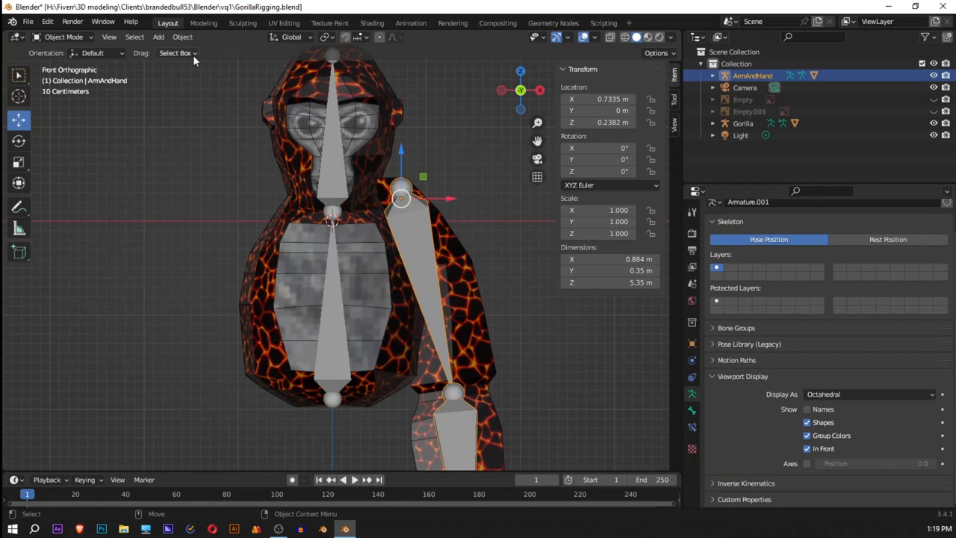
pyautogui.moveTo(426, 246)
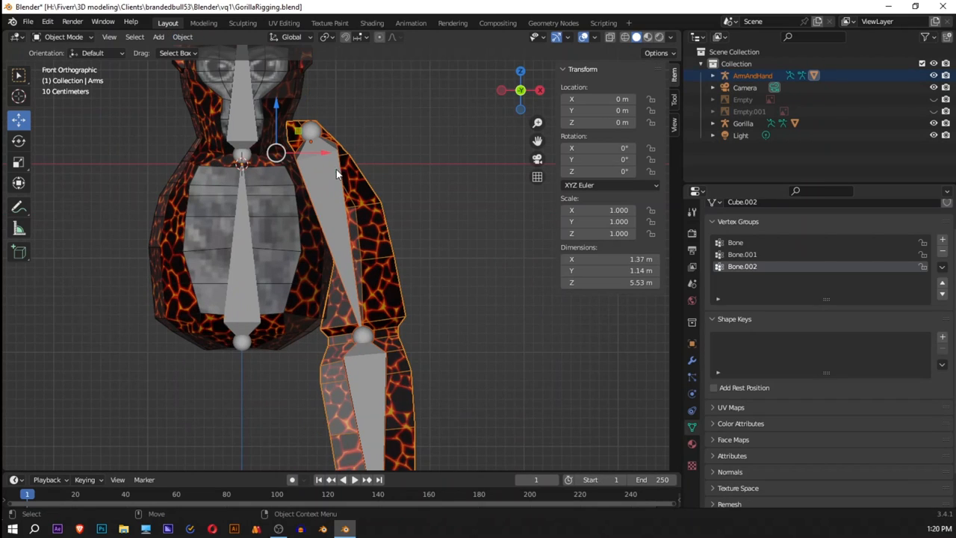
pyautogui.click(360, 186)
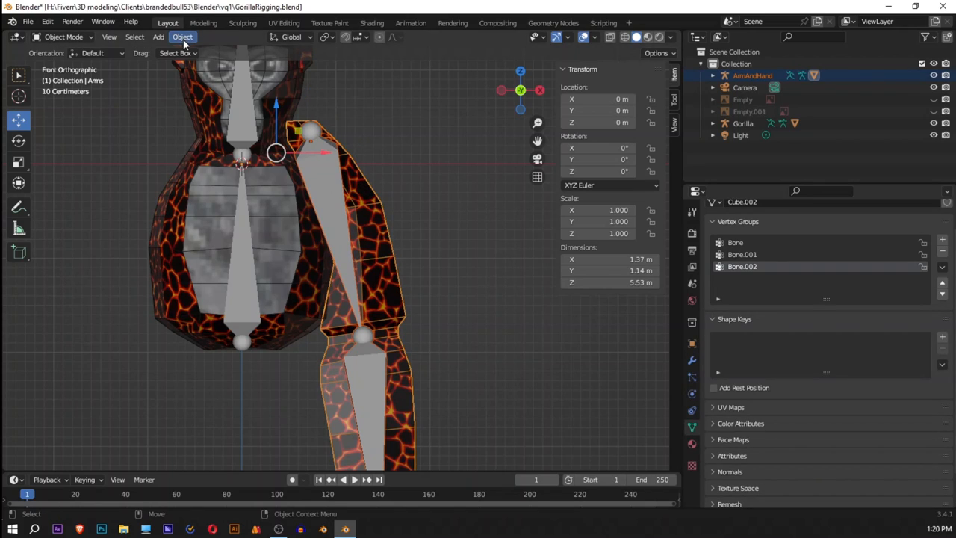
# Duplicate the arm mesh with its armature in place as ArmAndHand.001, then reselect the ArmAndHand armature
pyautogui.click(182, 36)
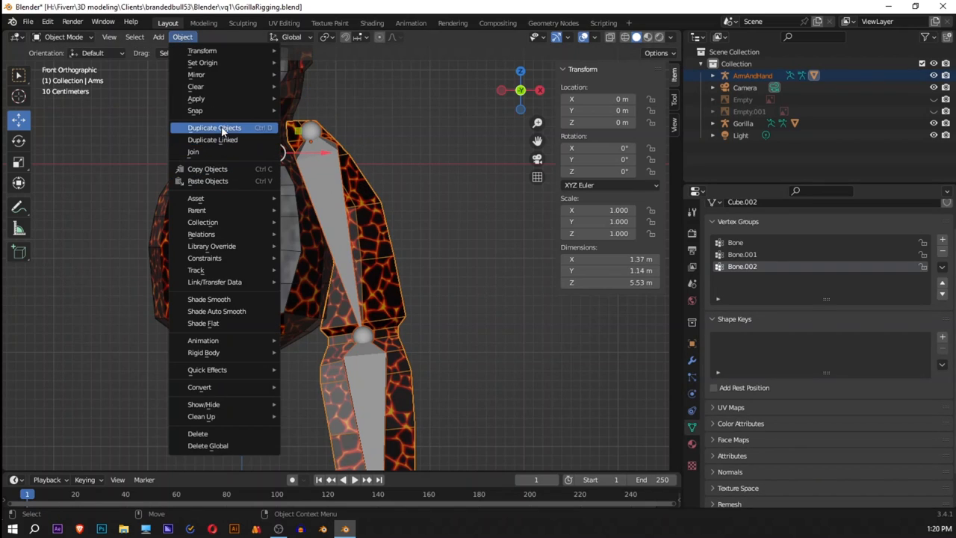
pyautogui.click(215, 127)
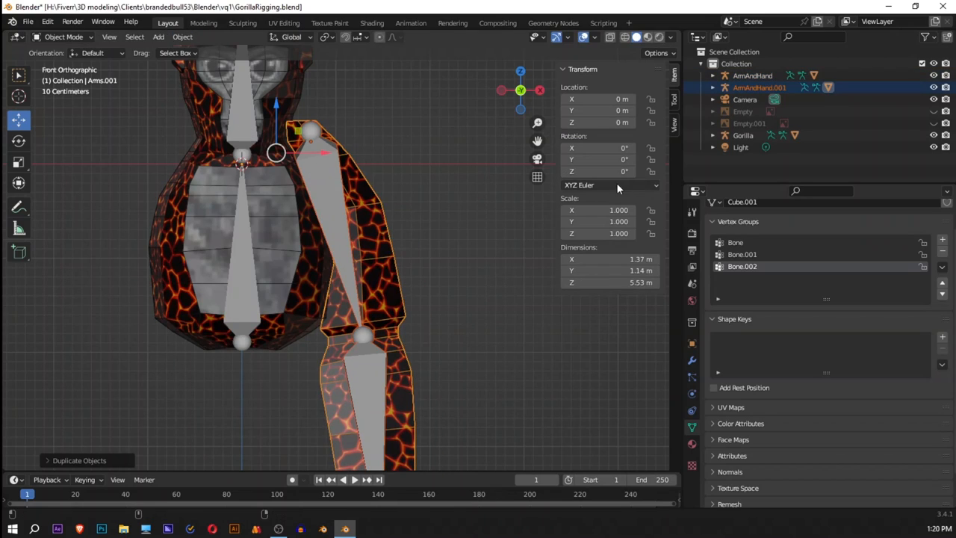
pyautogui.click(597, 210)
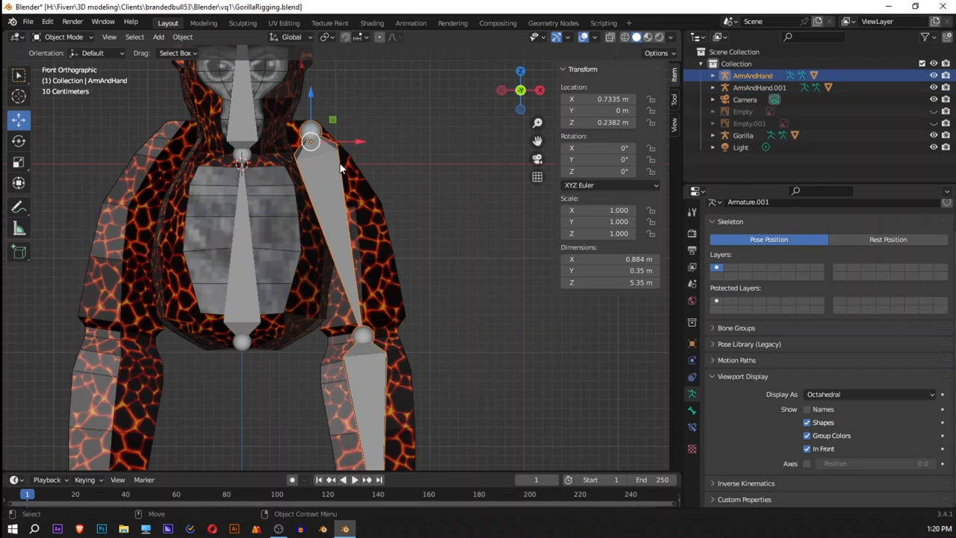
pyautogui.scroll(-3)
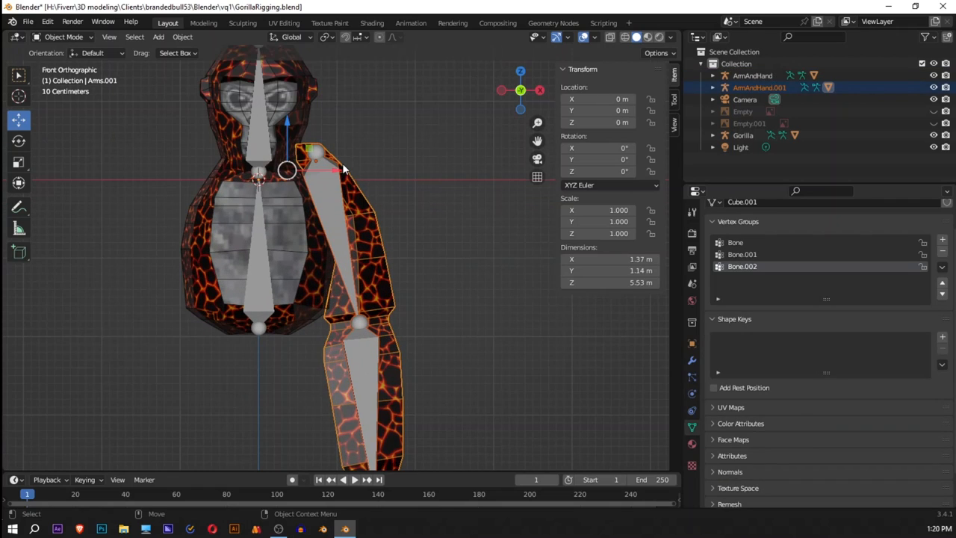
pyautogui.click(753, 74)
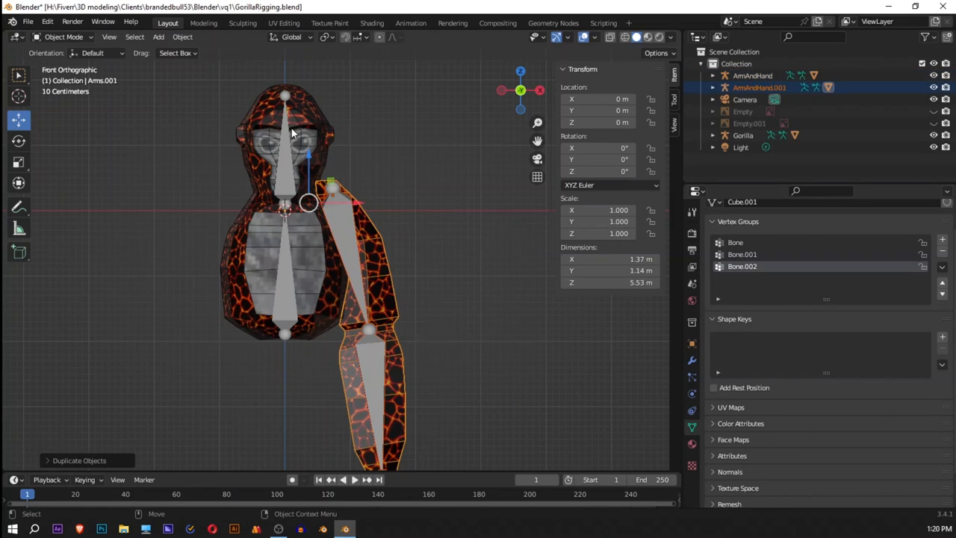
pyautogui.click(753, 74)
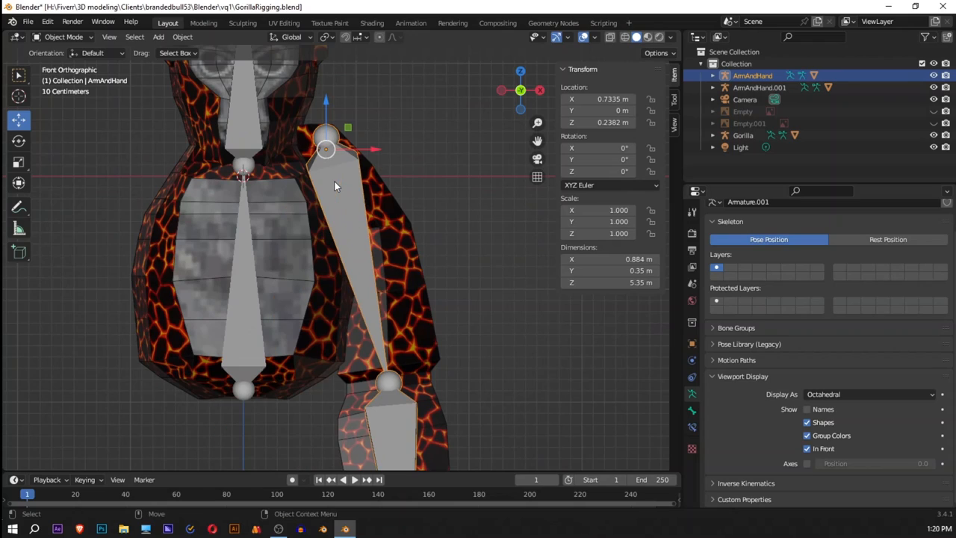
# Set ArmAndHand's origin to the 3D cursor and mirror it with Scale X of -1
pyautogui.click(182, 36)
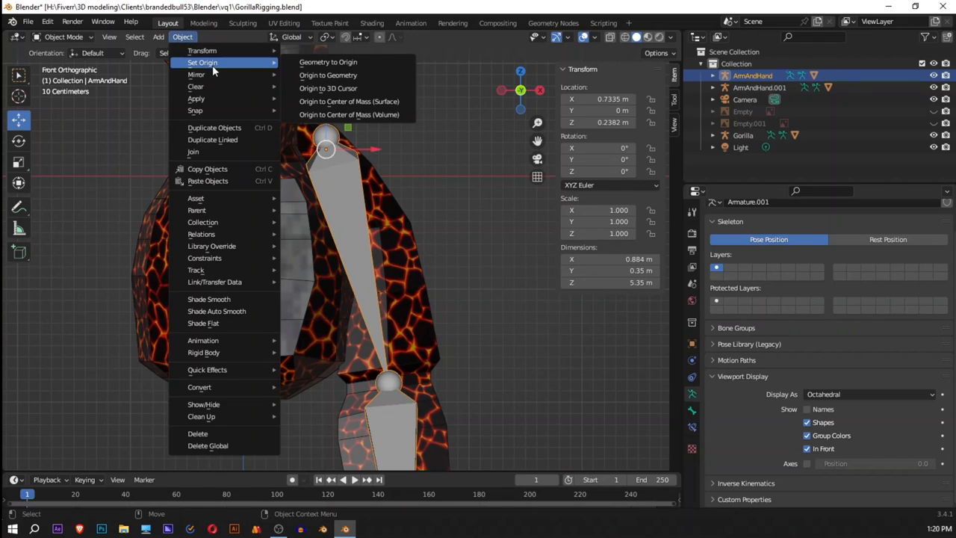
pyautogui.moveTo(329, 88)
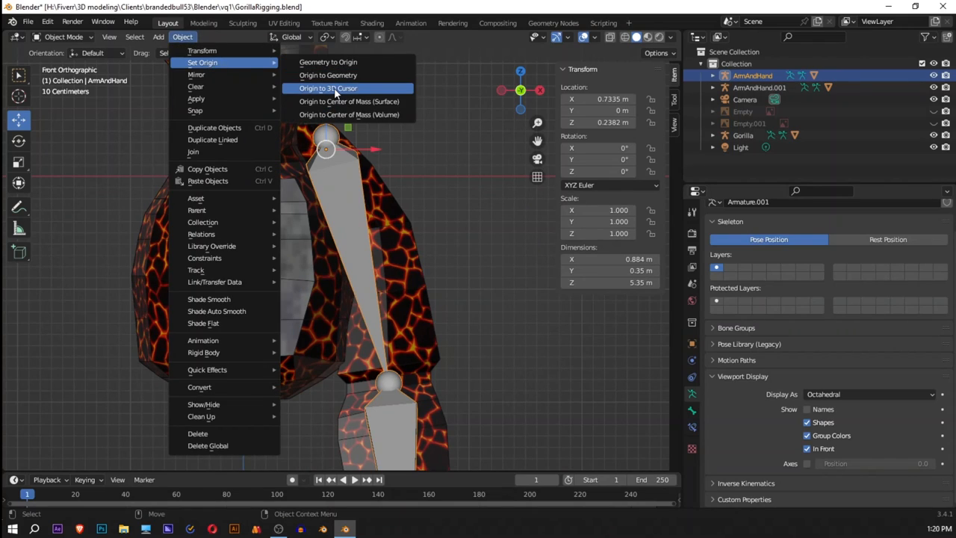
pyautogui.click(327, 89)
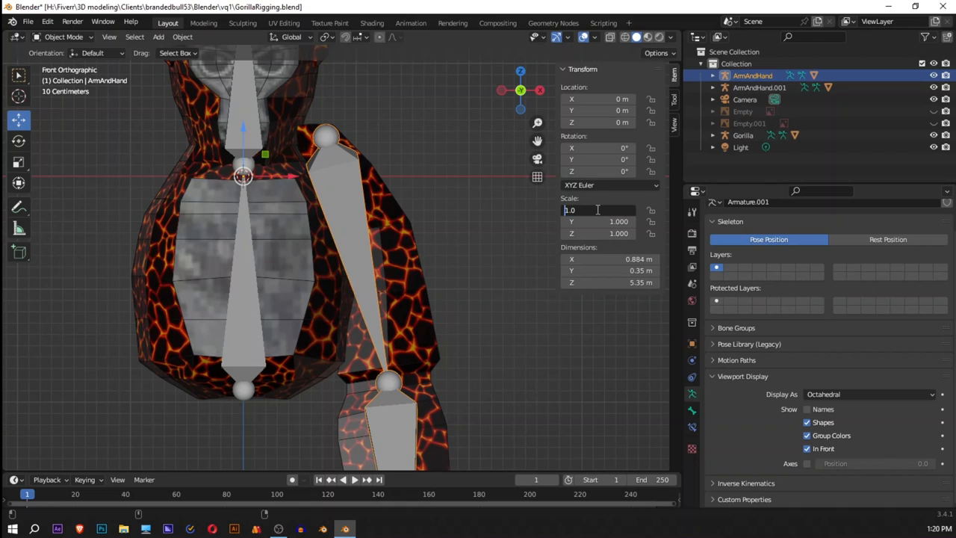
pyautogui.write('-1')
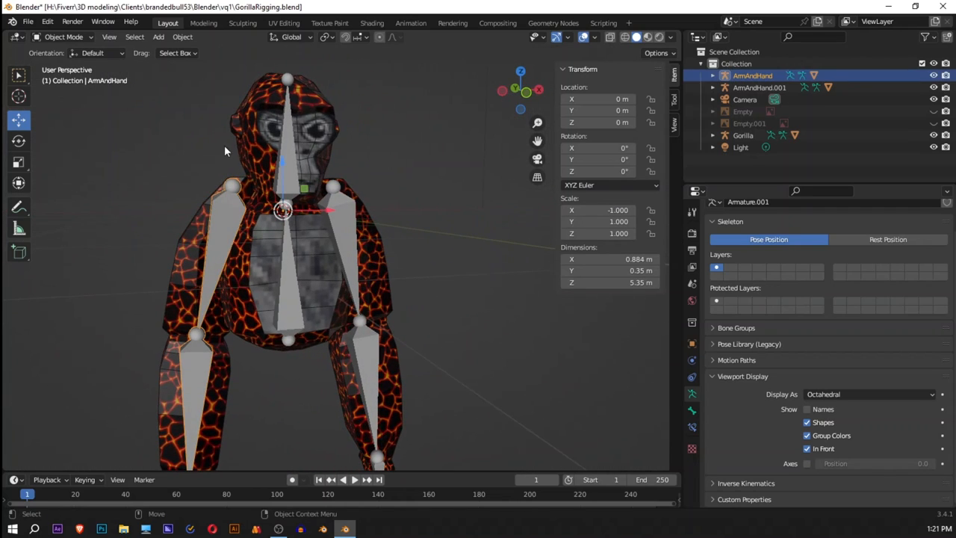
# Apply all transforms to the ArmAndHand armature via the Object menu
pyautogui.click(182, 36)
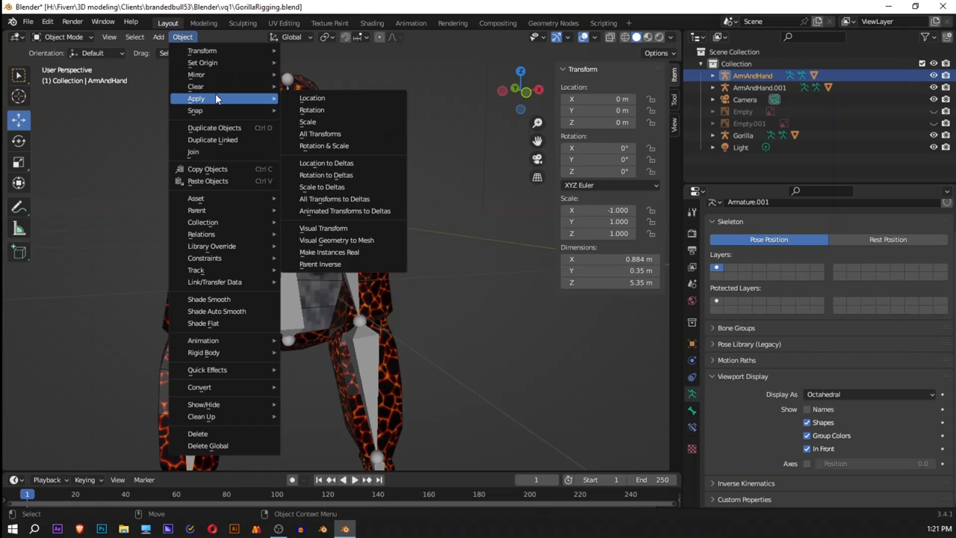
pyautogui.moveTo(320, 133)
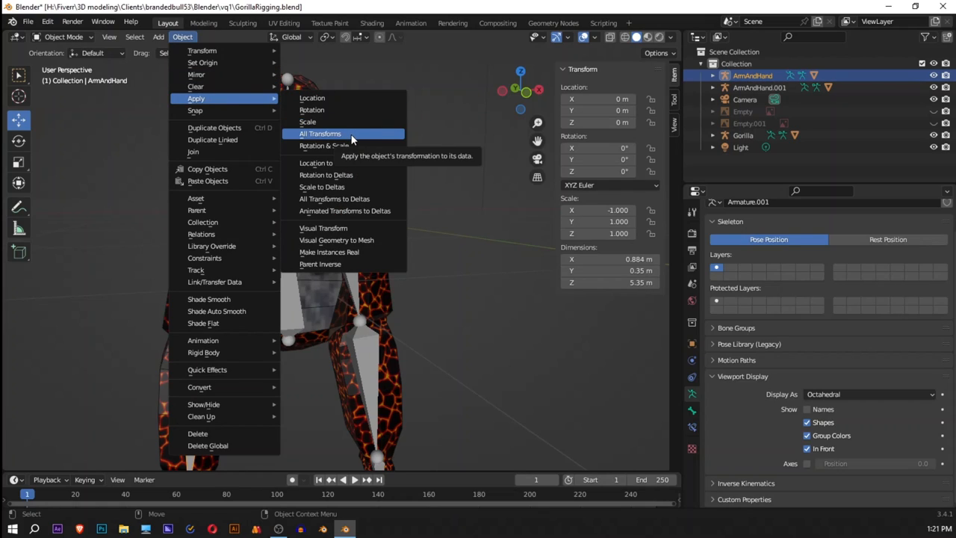
pyautogui.moveTo(322, 187)
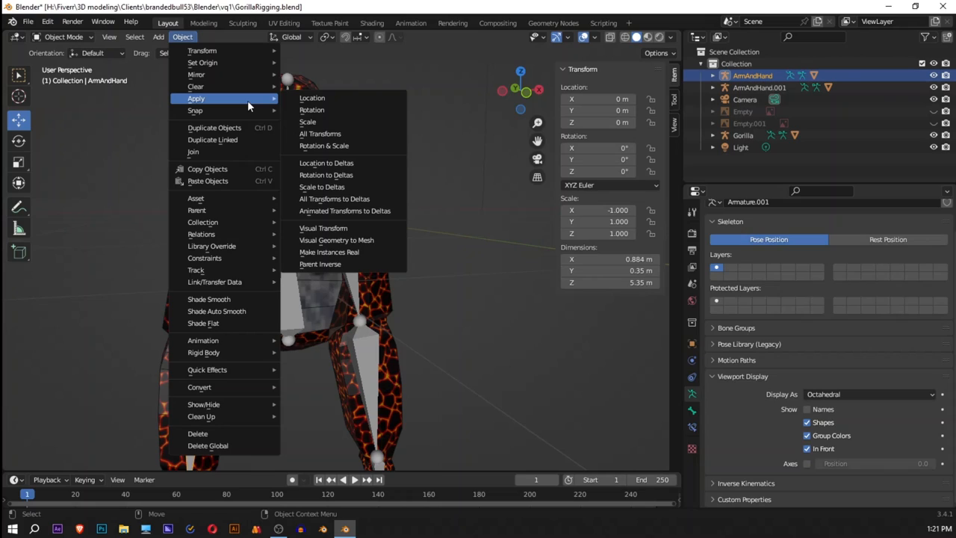
pyautogui.moveTo(308, 122)
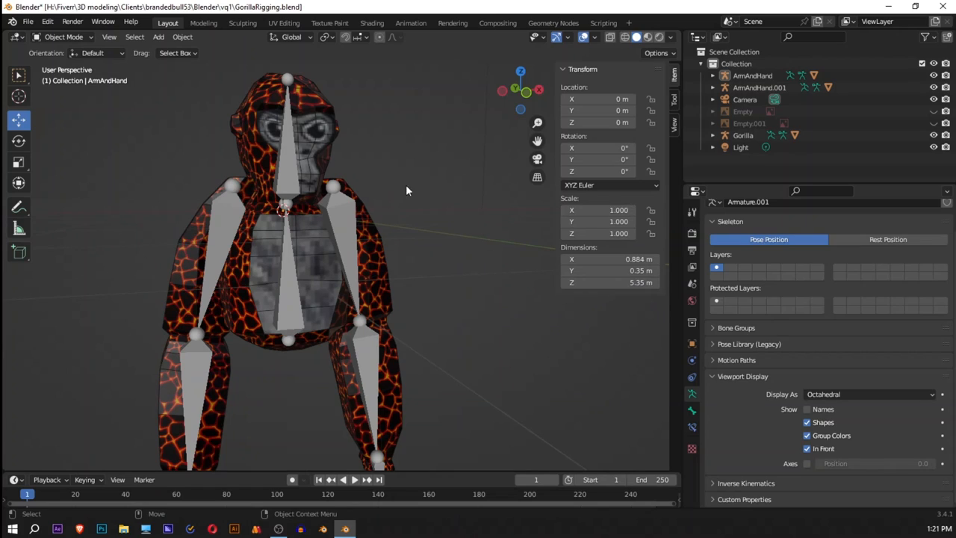
# Orbit to a side view and select the arm armature for combining with Gorilla
pyautogui.moveTo(406, 191); pyautogui.dragTo(505, 215)
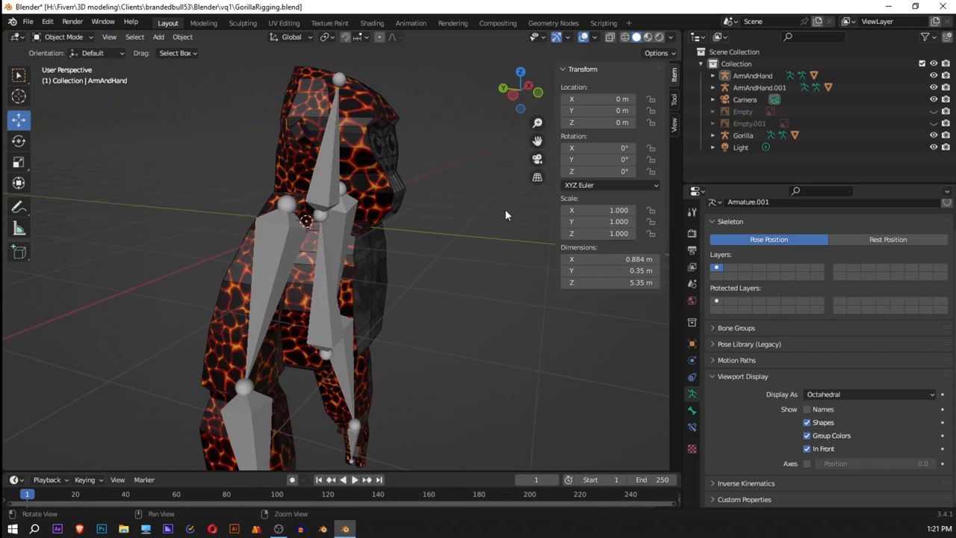
pyautogui.moveTo(605, 209)
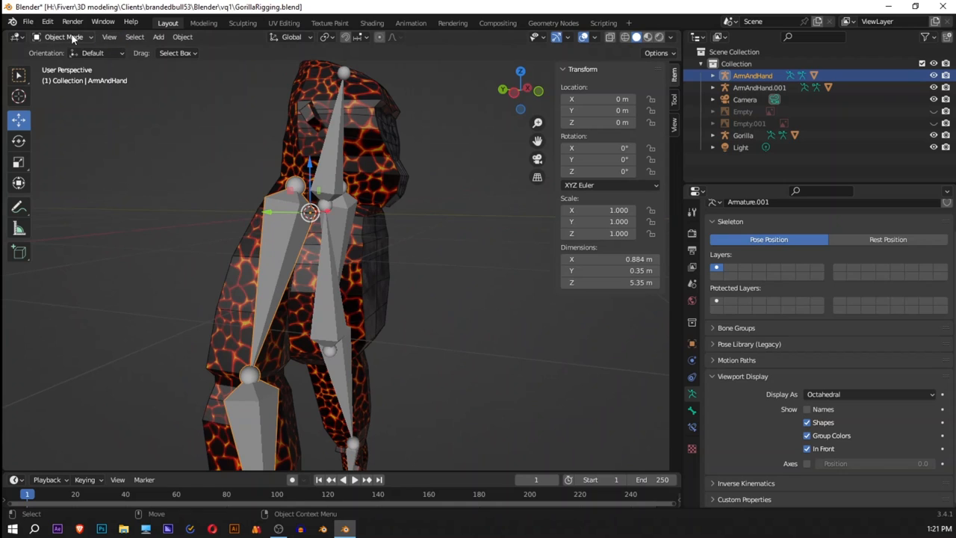
pyautogui.click(63, 36)
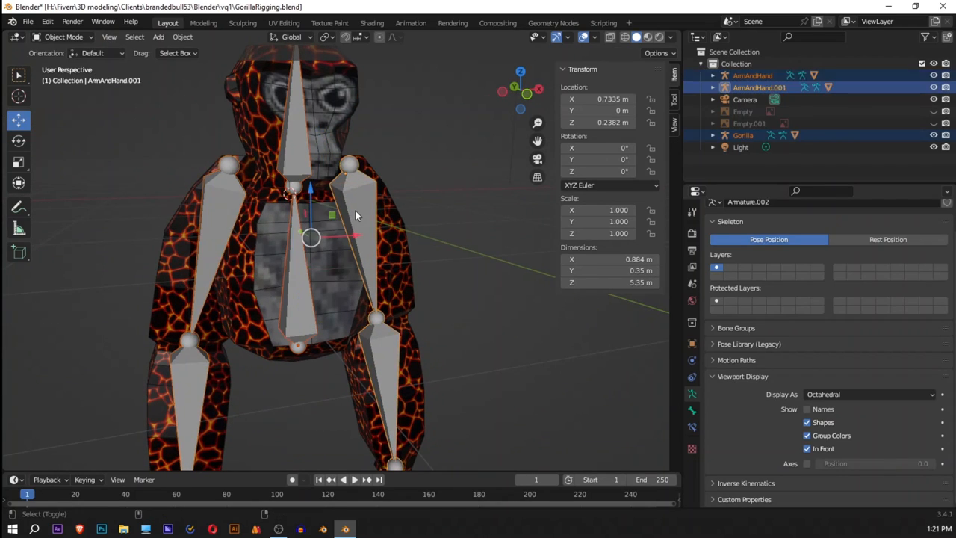
# Switch the armatures to Pose Mode and parent them to the active Gorilla bone, then undo
pyautogui.click(63, 36)
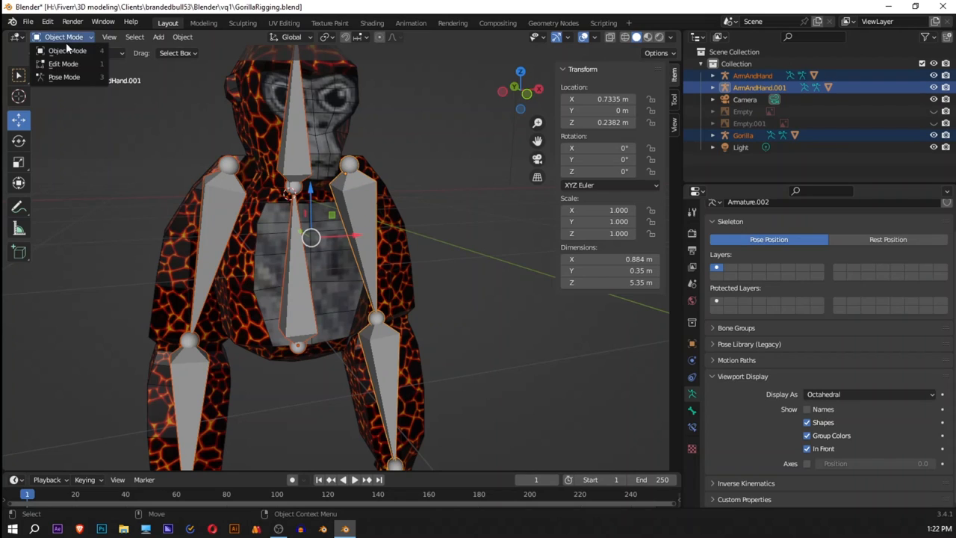
pyautogui.click(64, 78)
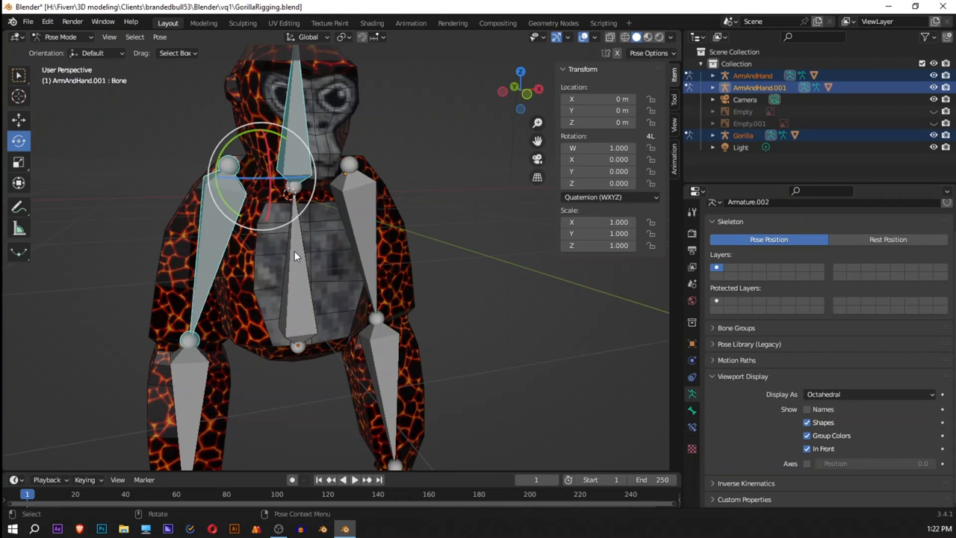
pyautogui.moveTo(335, 314)
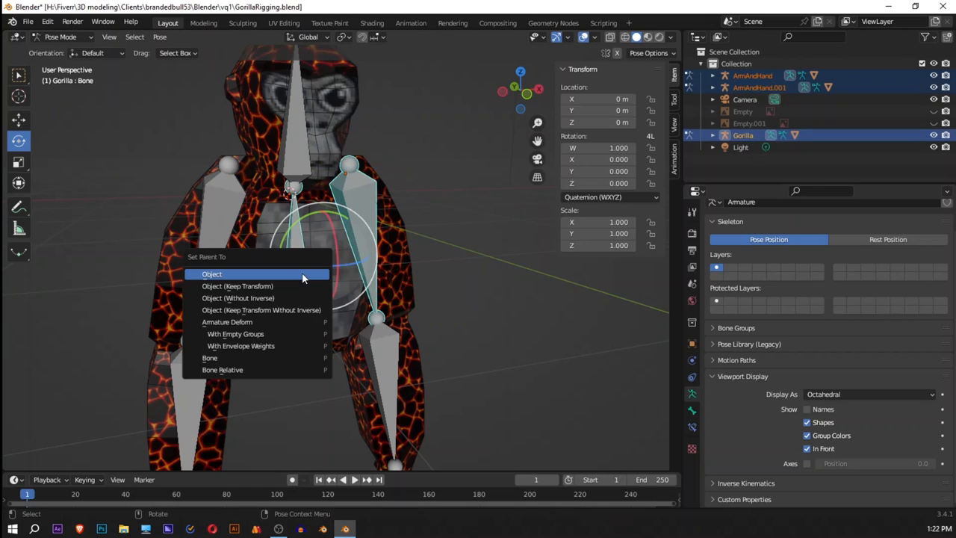
pyautogui.moveTo(275, 358)
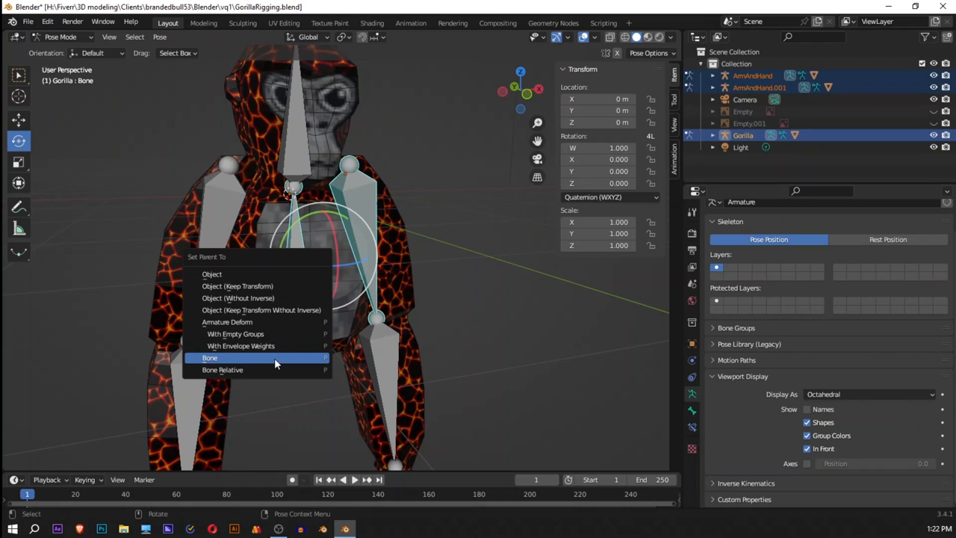
pyautogui.click(209, 358)
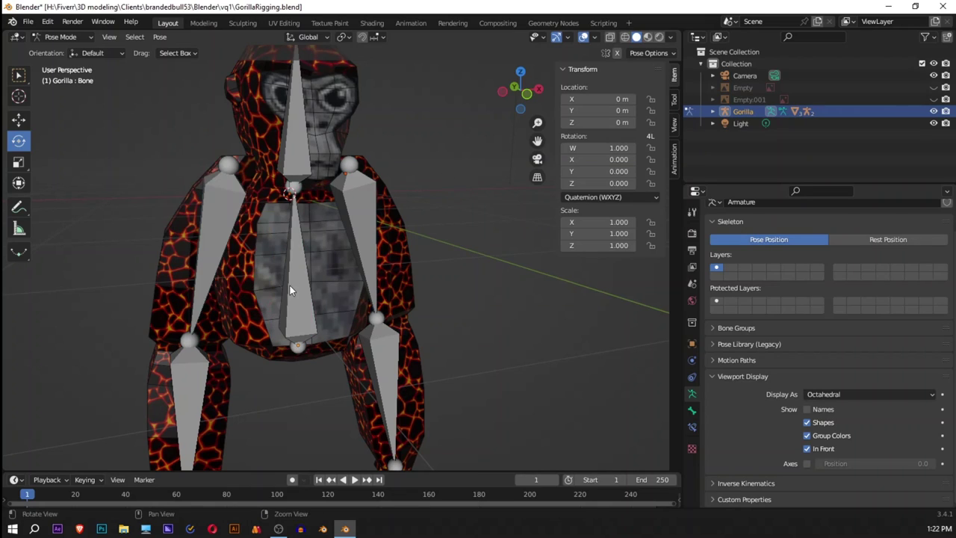
pyautogui.click(281, 269)
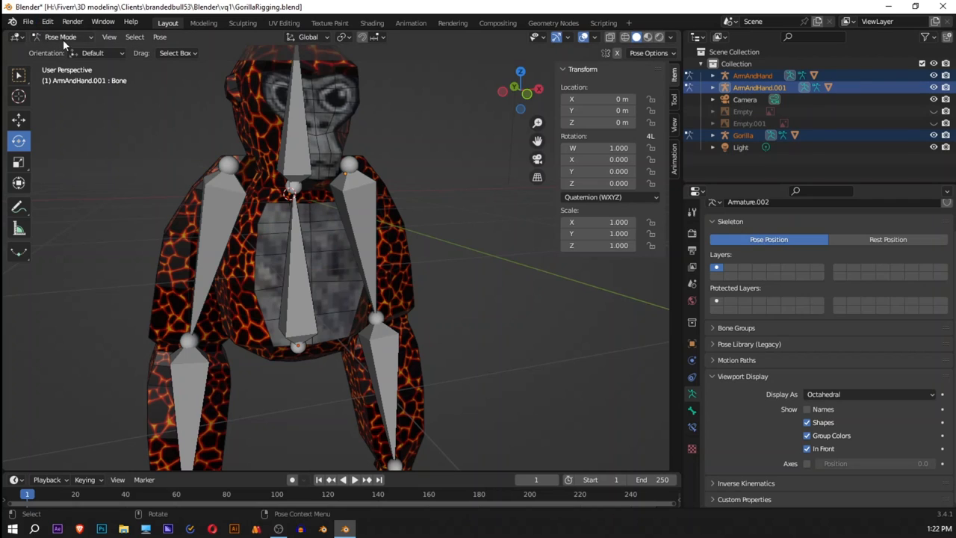
# Toggle Object and Pose Mode, select the Gorilla spine bone and bring the torso into view
pyautogui.click(61, 36)
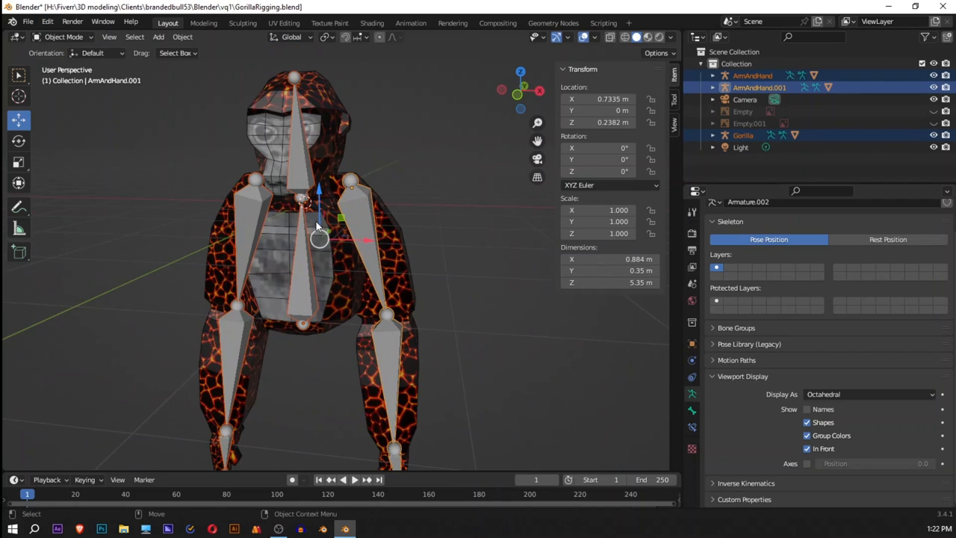
pyautogui.click(63, 36)
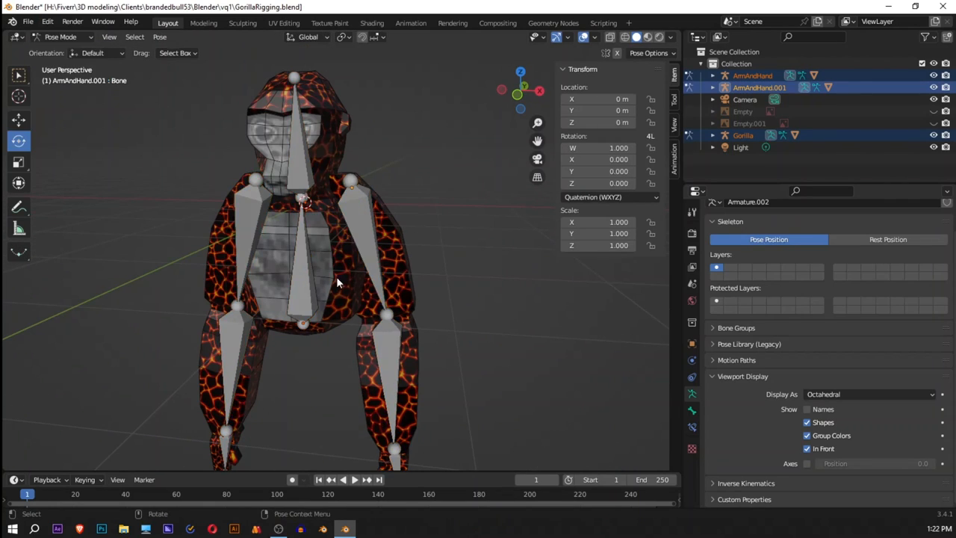
pyautogui.click(302, 314)
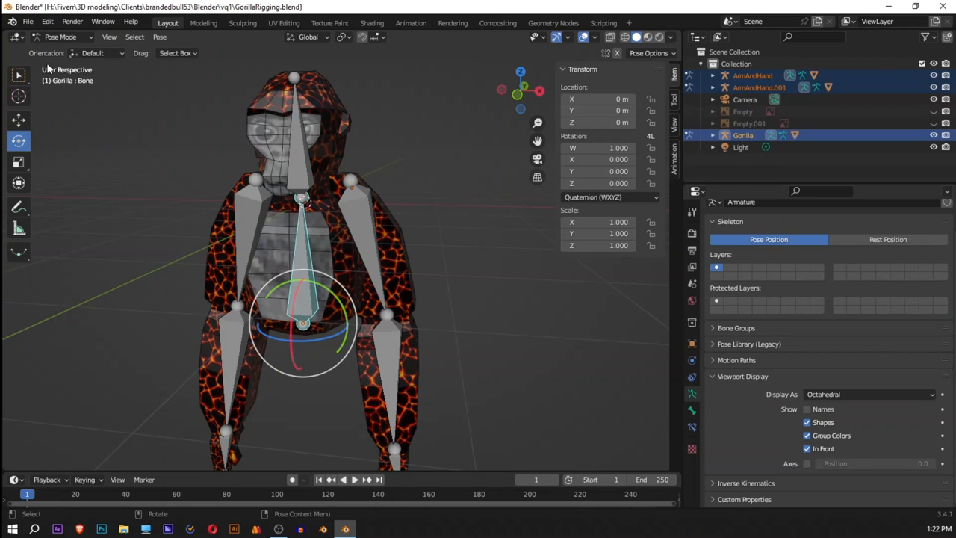
pyautogui.moveTo(251, 200)
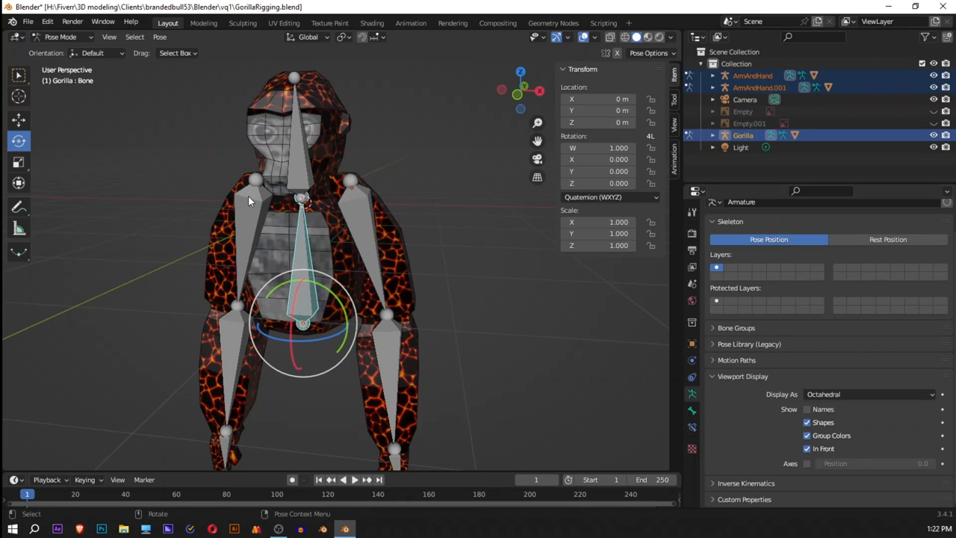
pyautogui.moveTo(302, 325); pyautogui.dragTo(361, 277)
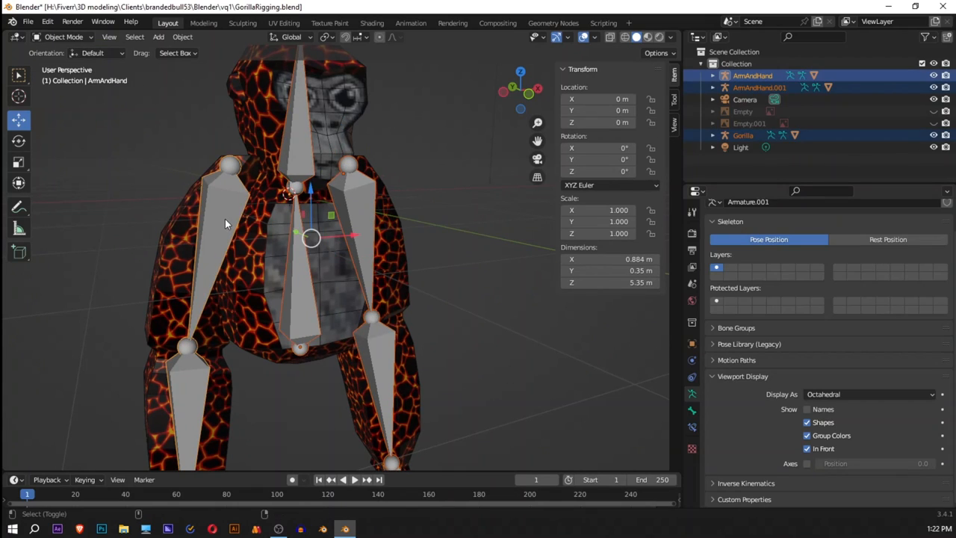
# Select the arm armatures with Gorilla to join them into a single rig
pyautogui.click(63, 35)
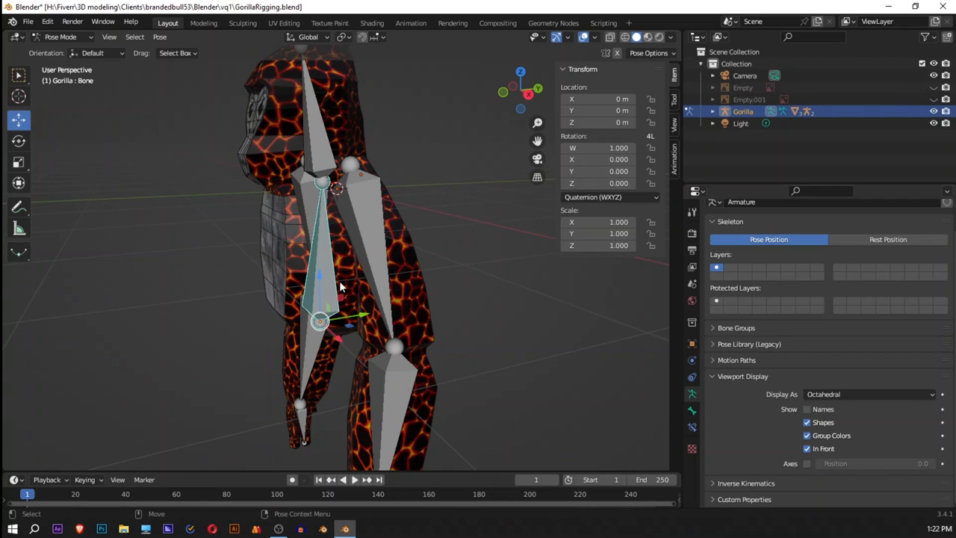
pyautogui.moveTo(442, 317)
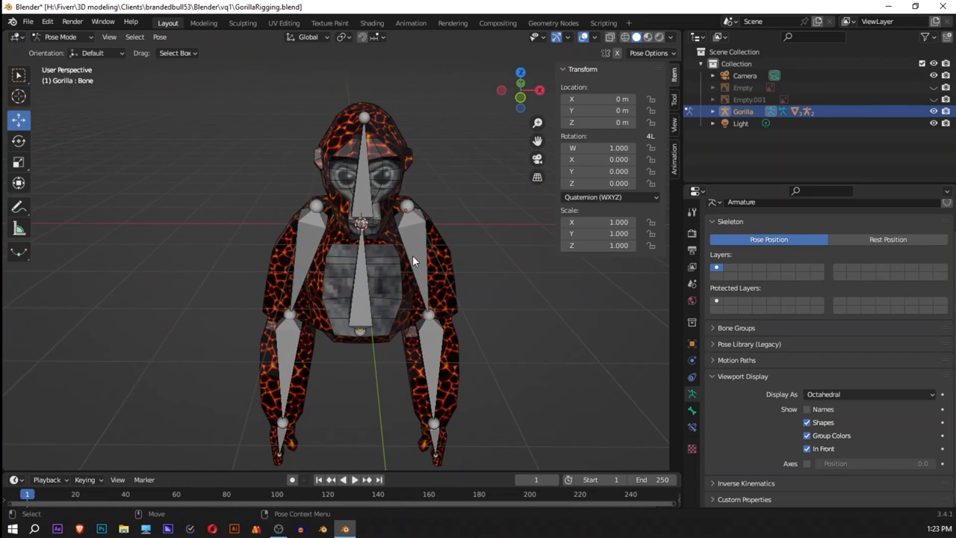
pyautogui.moveTo(358, 236)
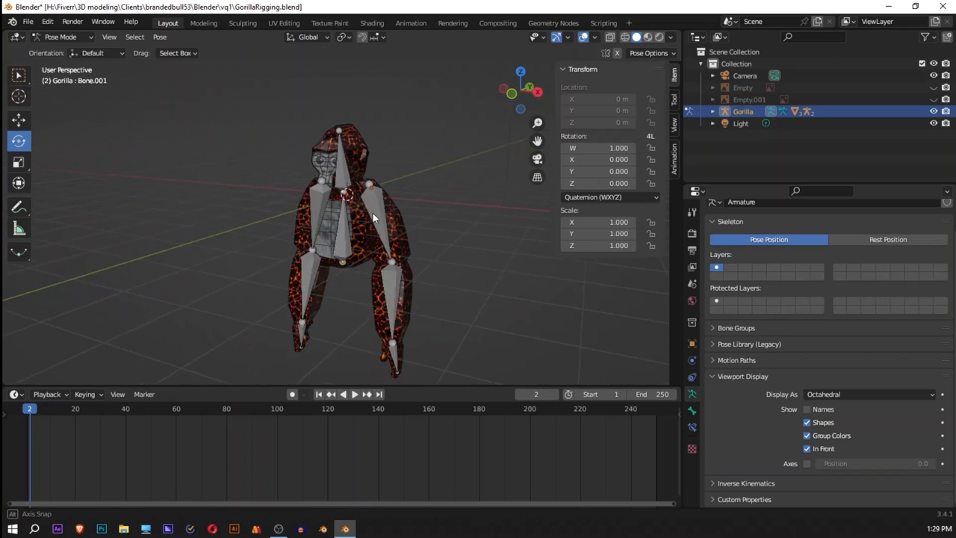
pyautogui.moveTo(373, 217); pyautogui.dragTo(430, 212)
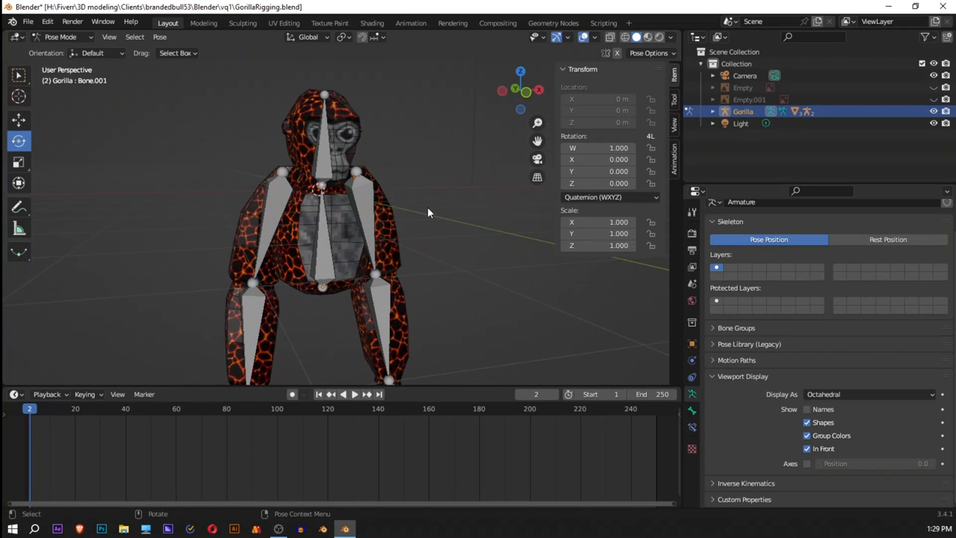
pyautogui.moveTo(433, 212)
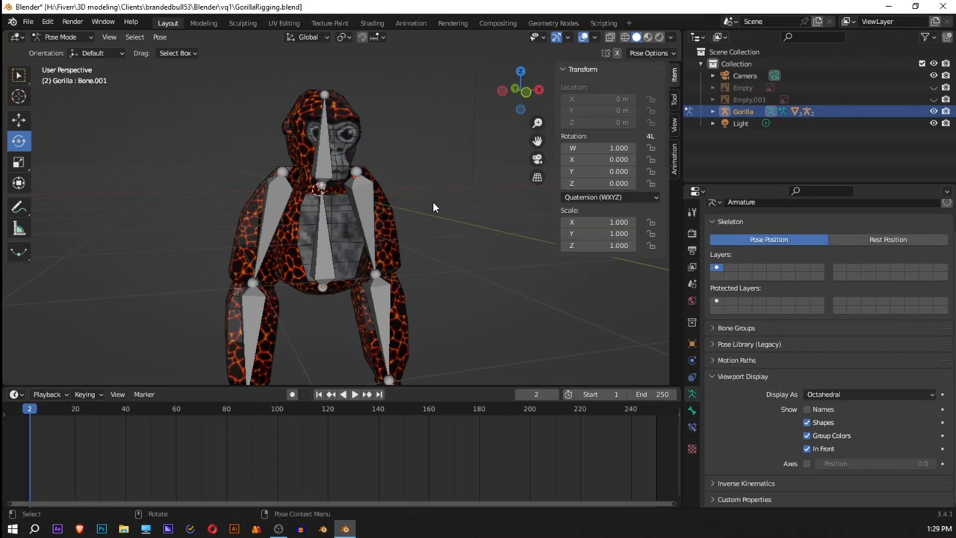
pyautogui.moveTo(430, 215)
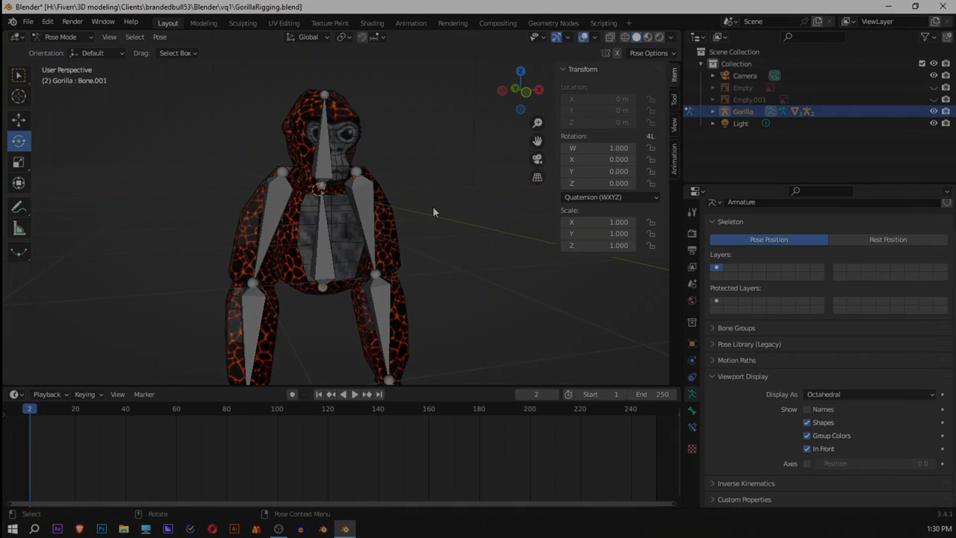
pyautogui.moveTo(445, 215)
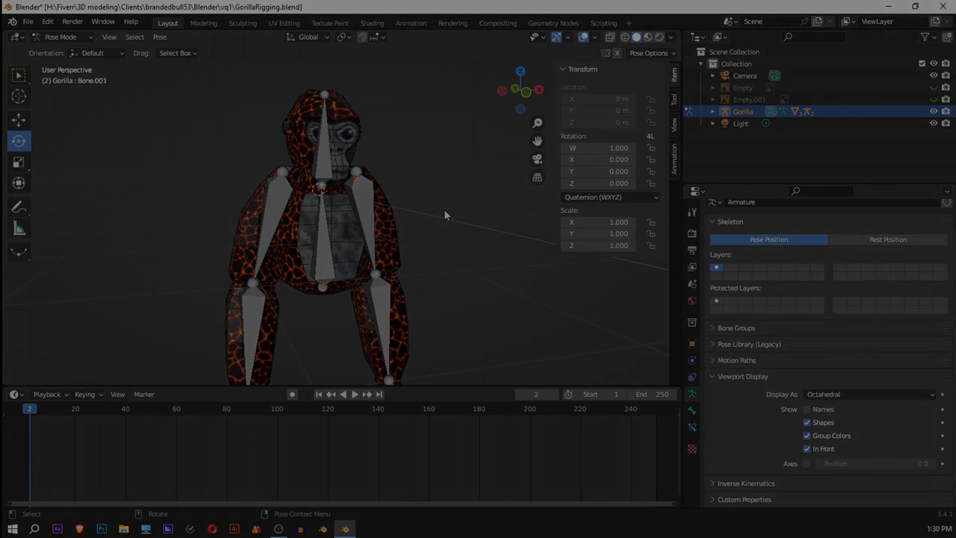